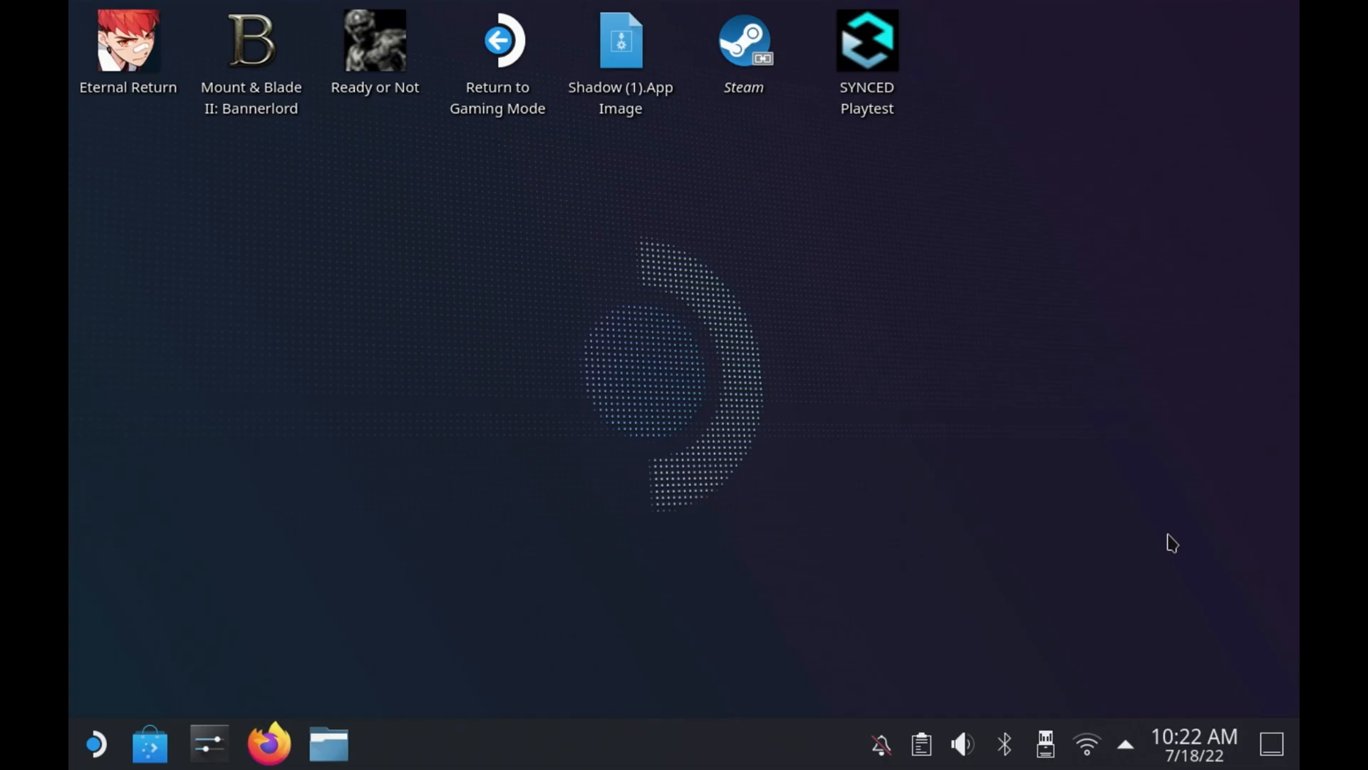
# Launch the Discover software centre from the taskbar.
pyautogui.click(96, 744)
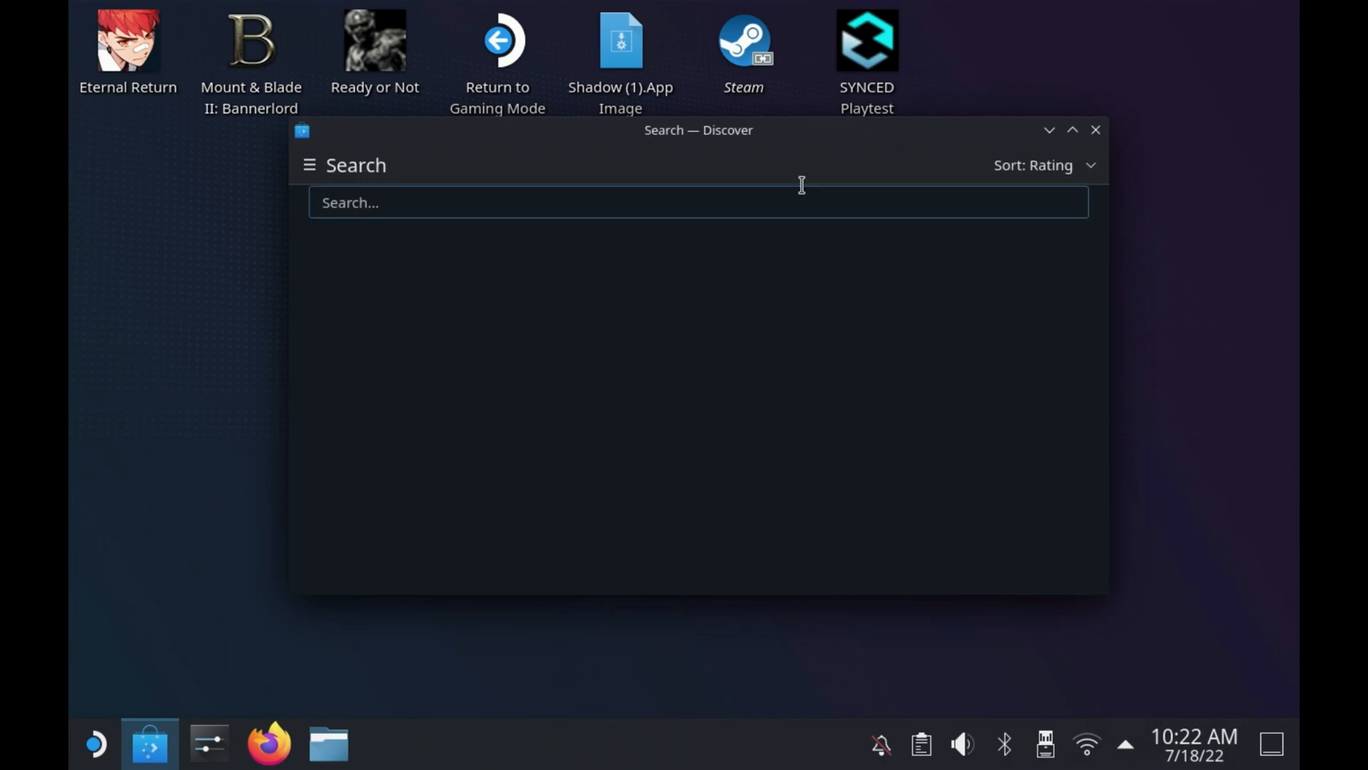
# Search Discover for 'proton' so ProtonUp-Qt, Protontricks and community builds are listed.
pyautogui.doubleClick(742, 40)
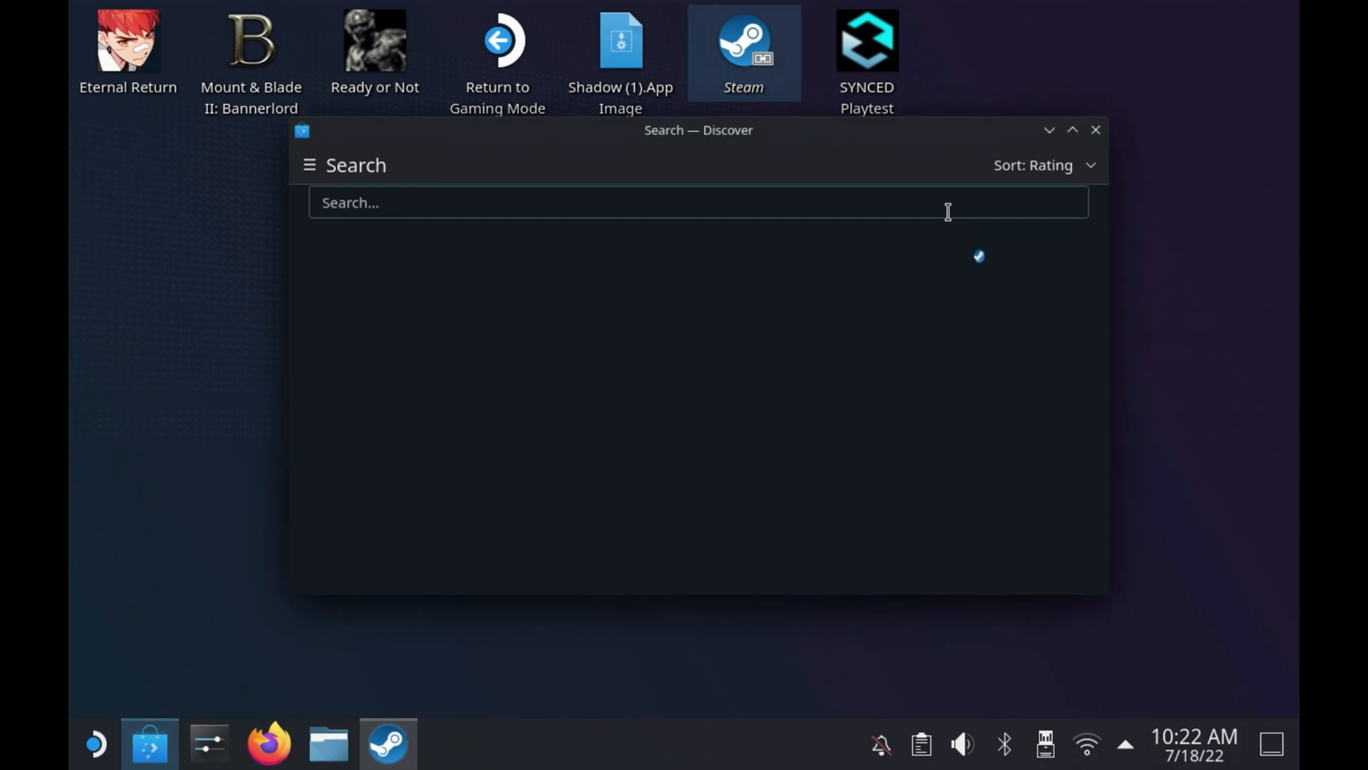
pyautogui.click(698, 201)
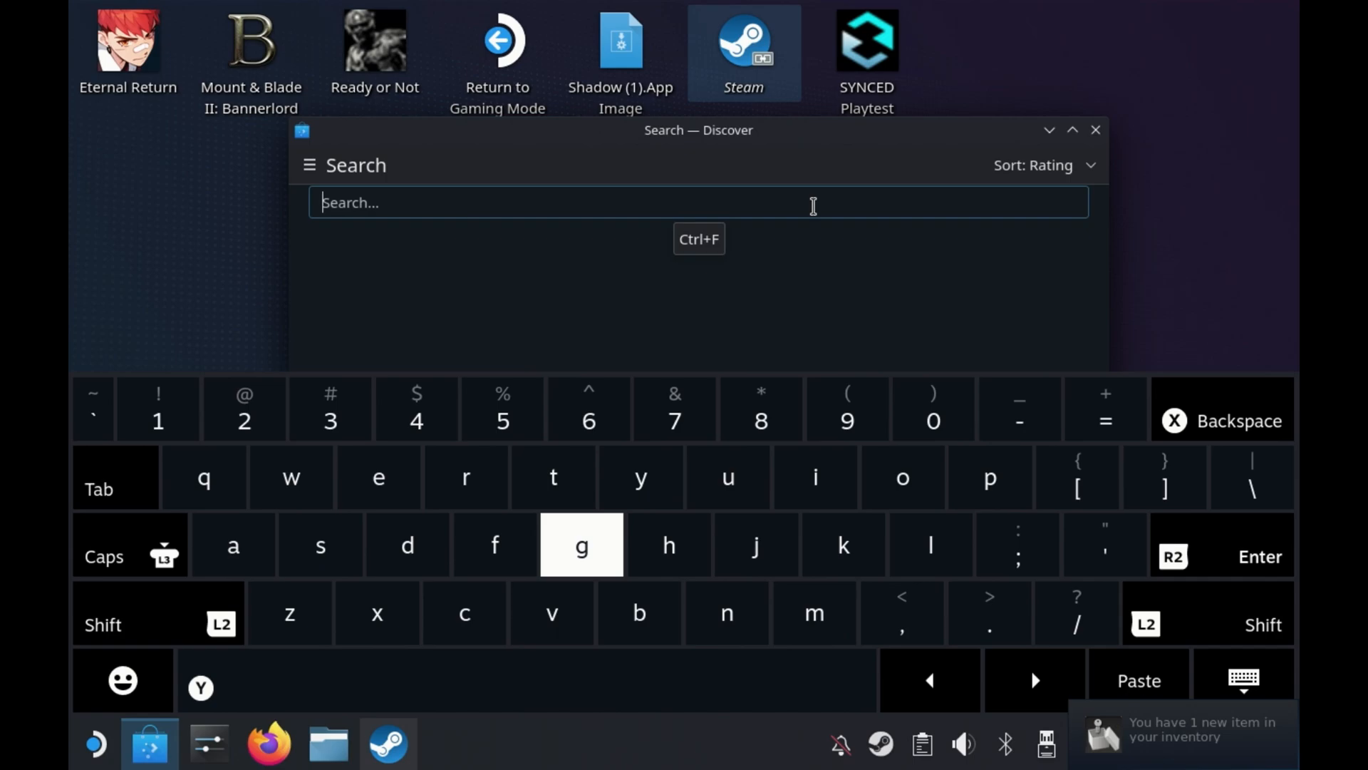
pyautogui.write('q')
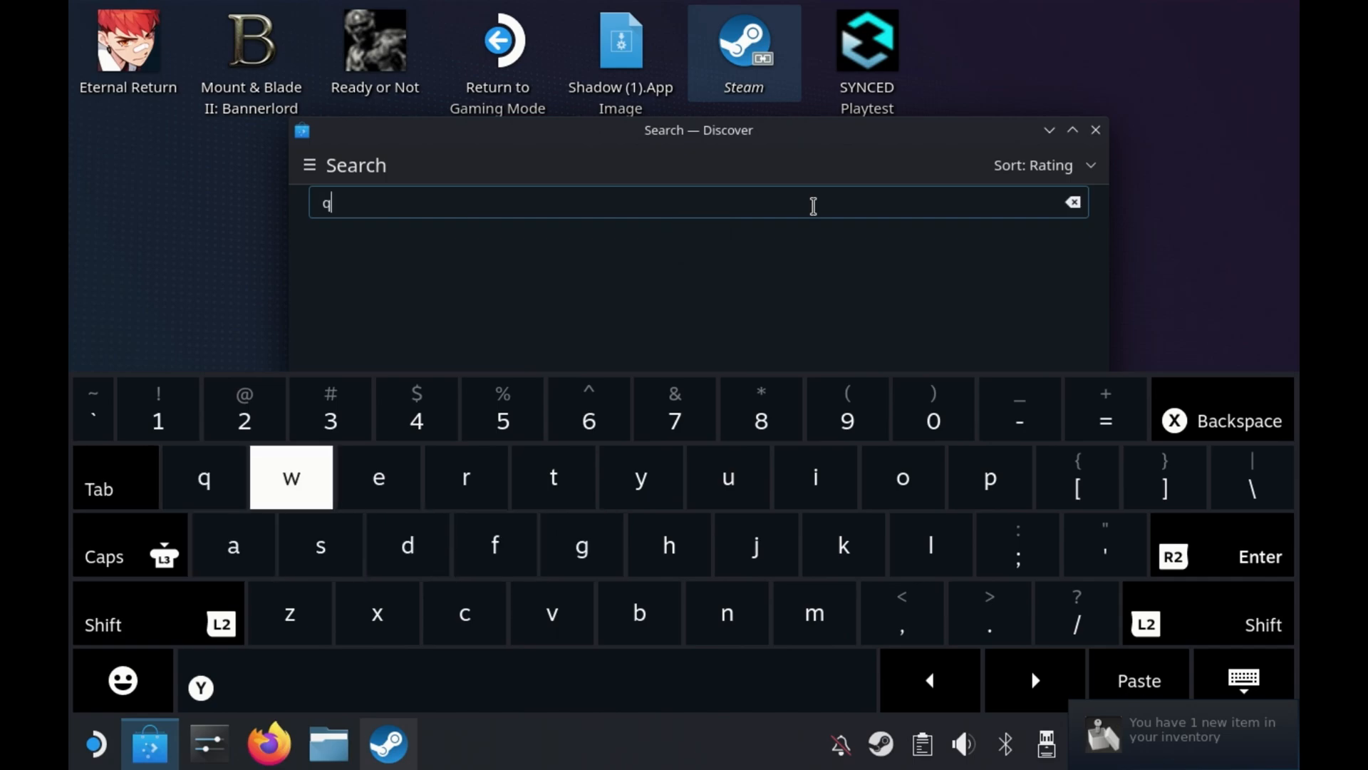
pyautogui.click(553, 477)
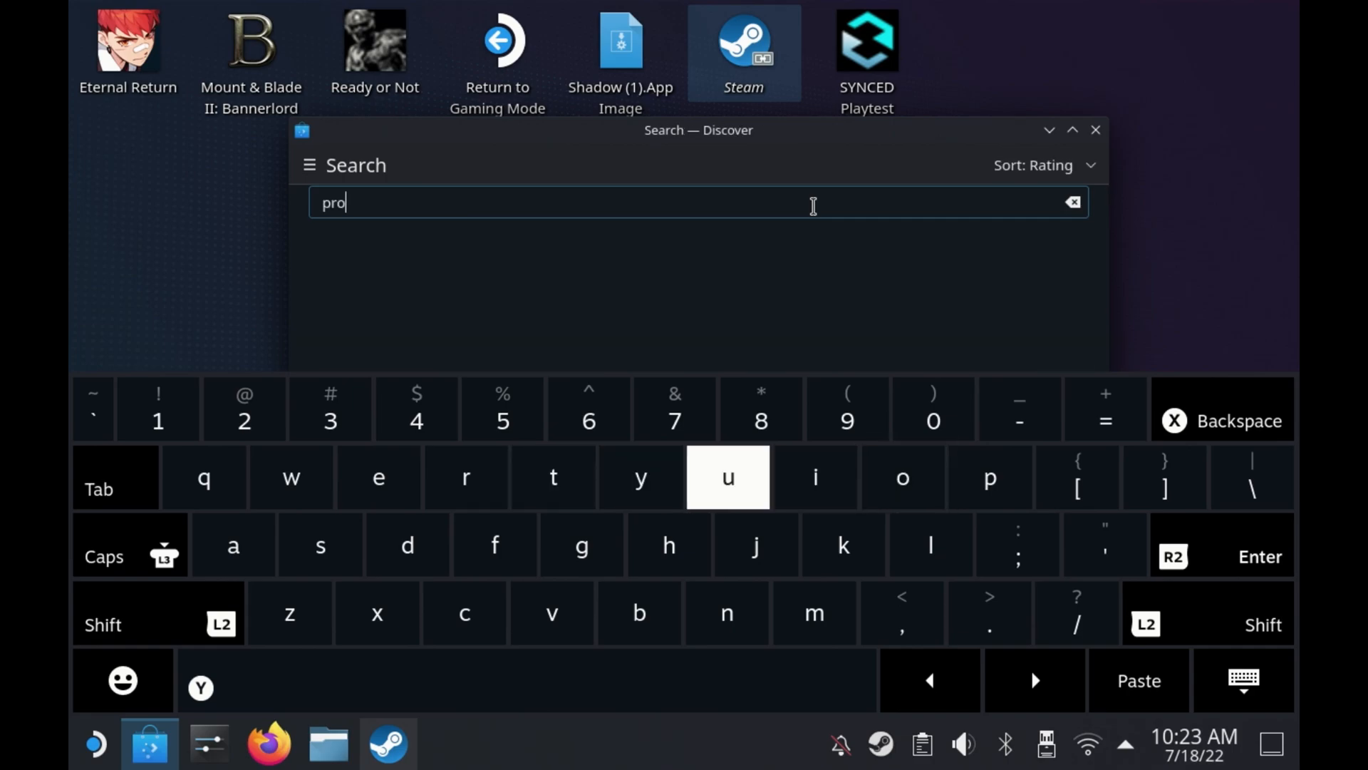
pyautogui.write('to')
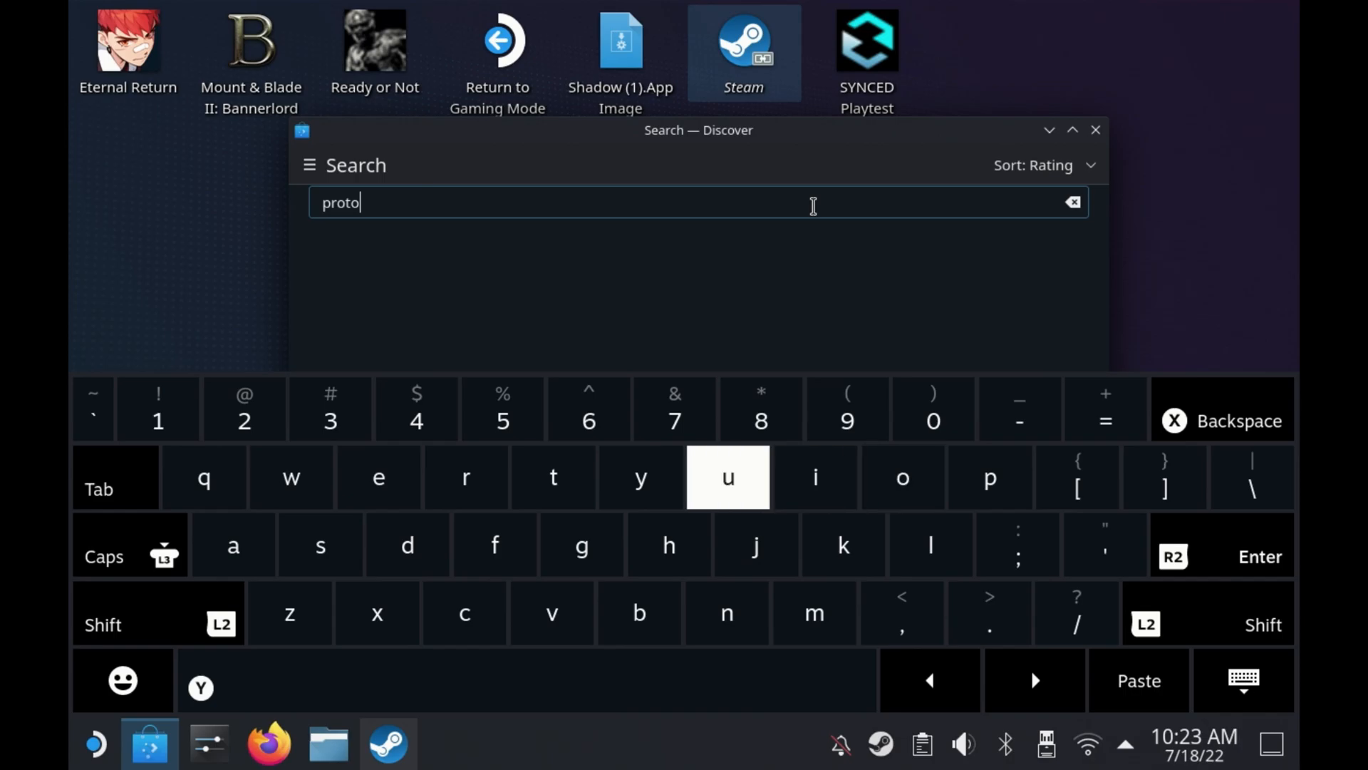
pyautogui.click(727, 613)
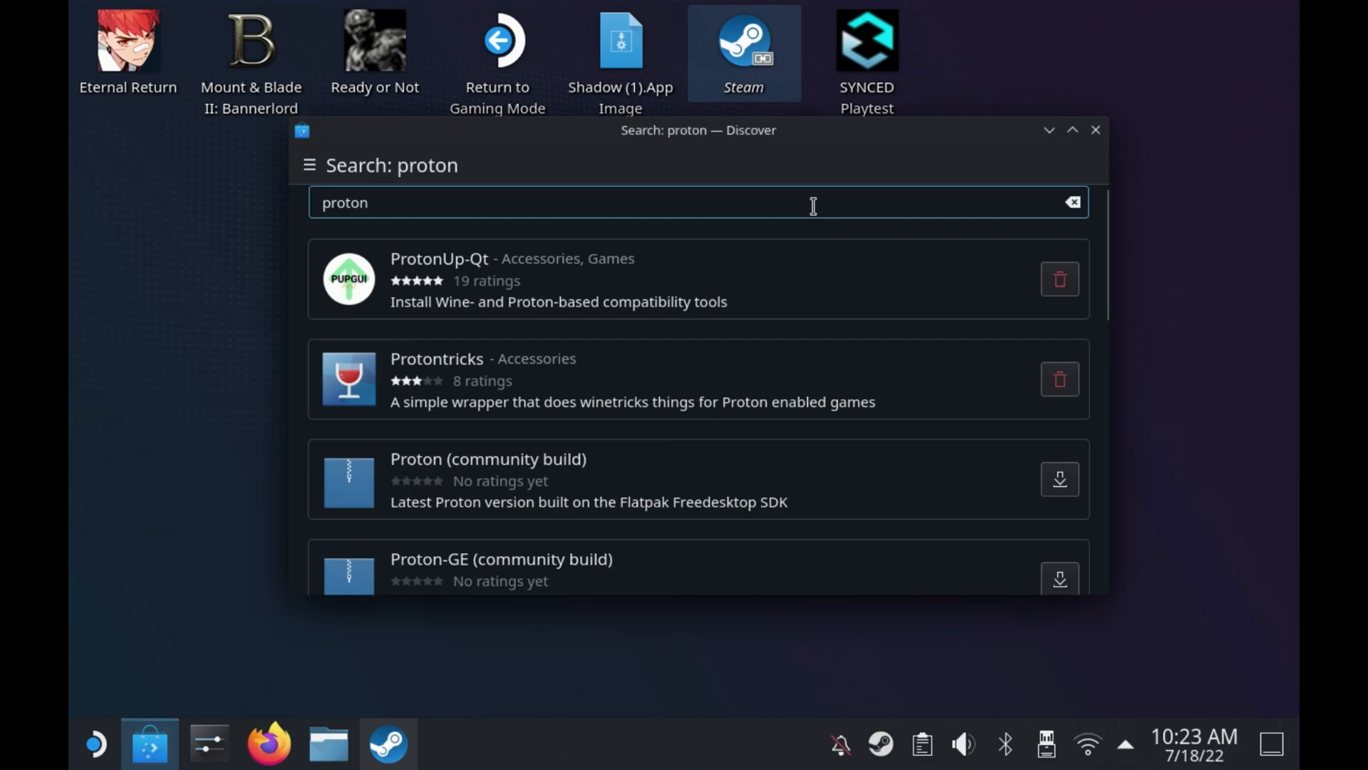
# View ProtonUp-Qt's details page in Discover, showing it already installed.
pyautogui.click(439, 258)
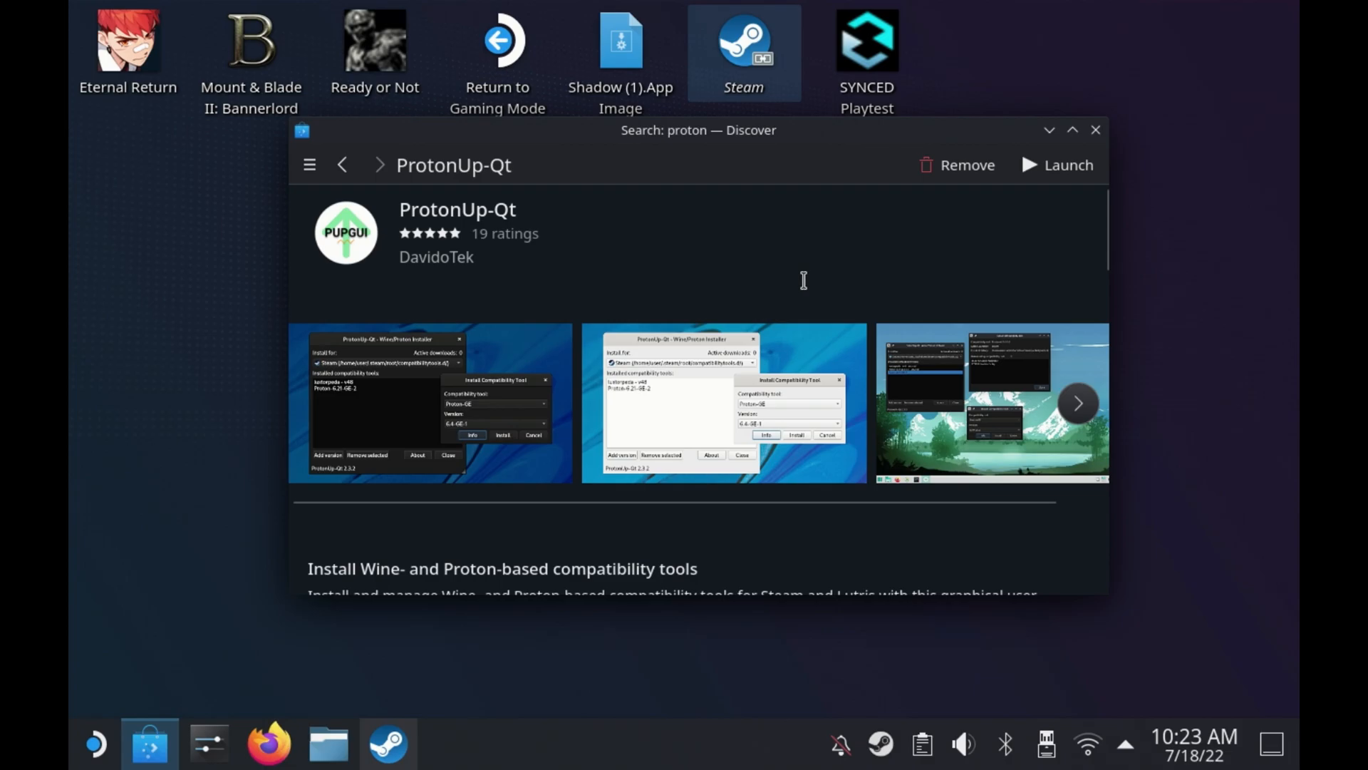
pyautogui.click(96, 744)
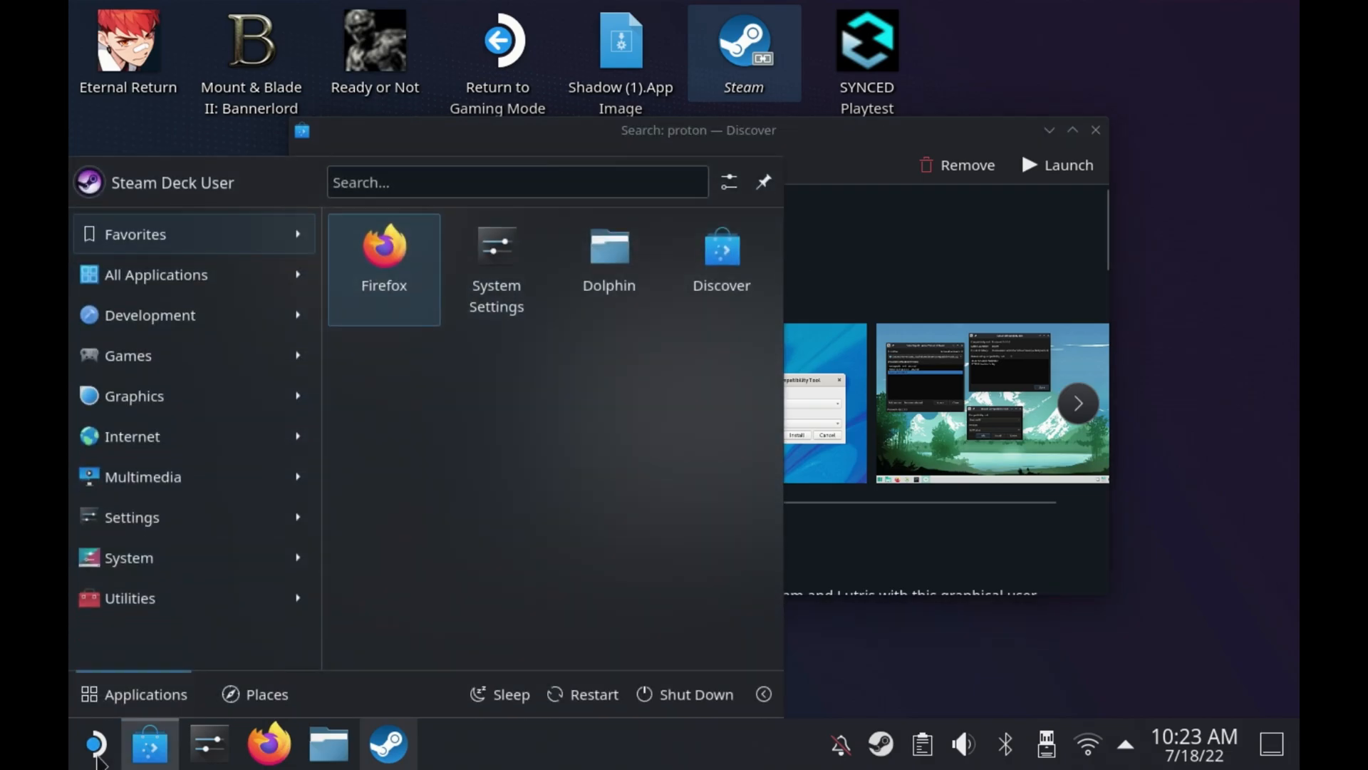
# Launch ProtonUp-Qt from the Utilities menu, listing GE-Proton7-20 and GE-Proton7-24 for Steam.
pyautogui.click(131, 597)
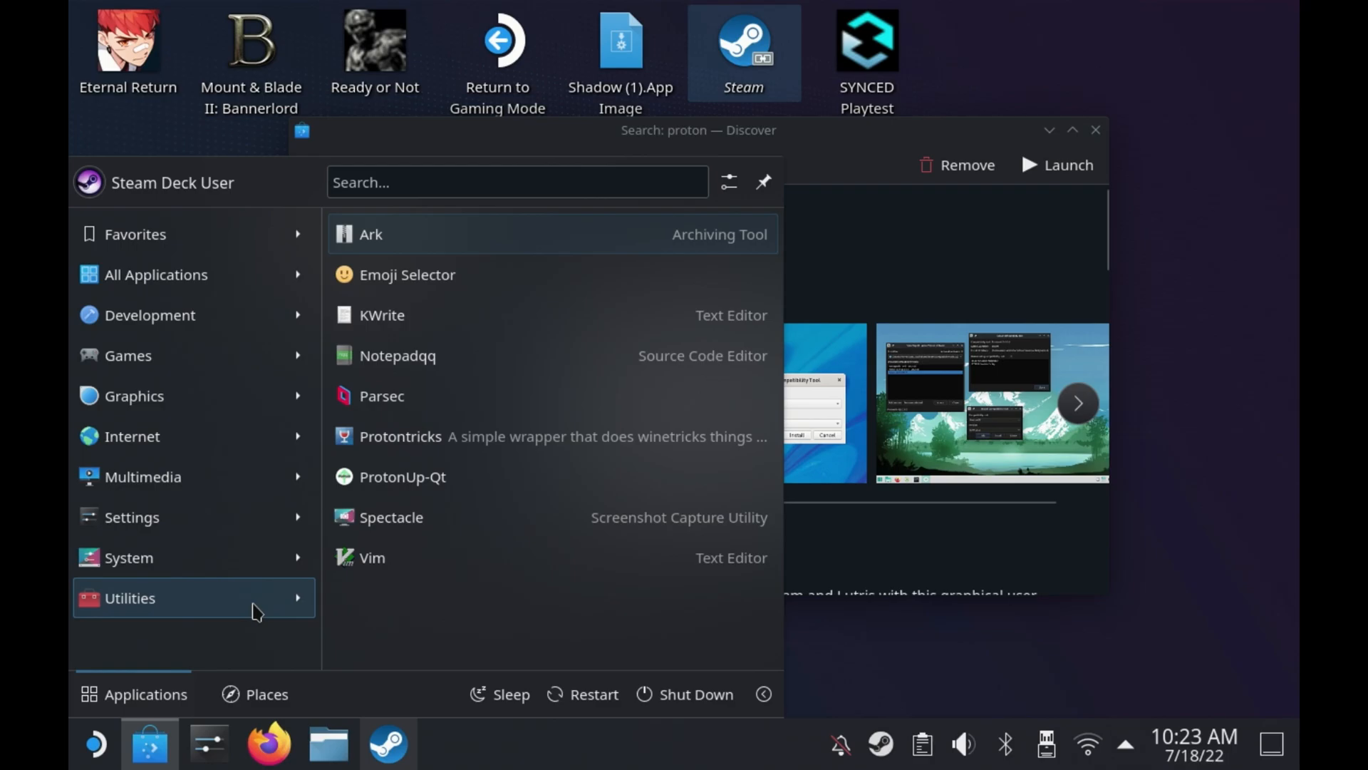
pyautogui.click(402, 476)
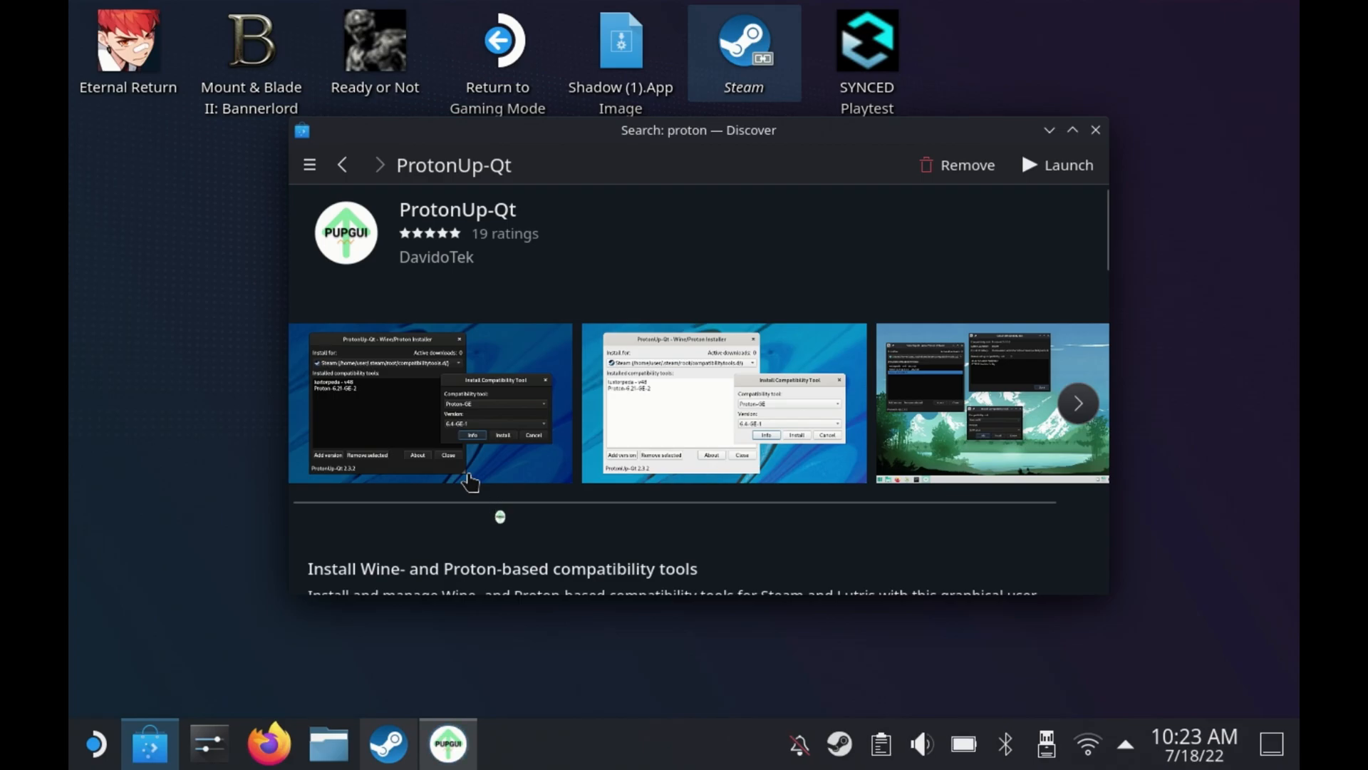
pyautogui.click(447, 744)
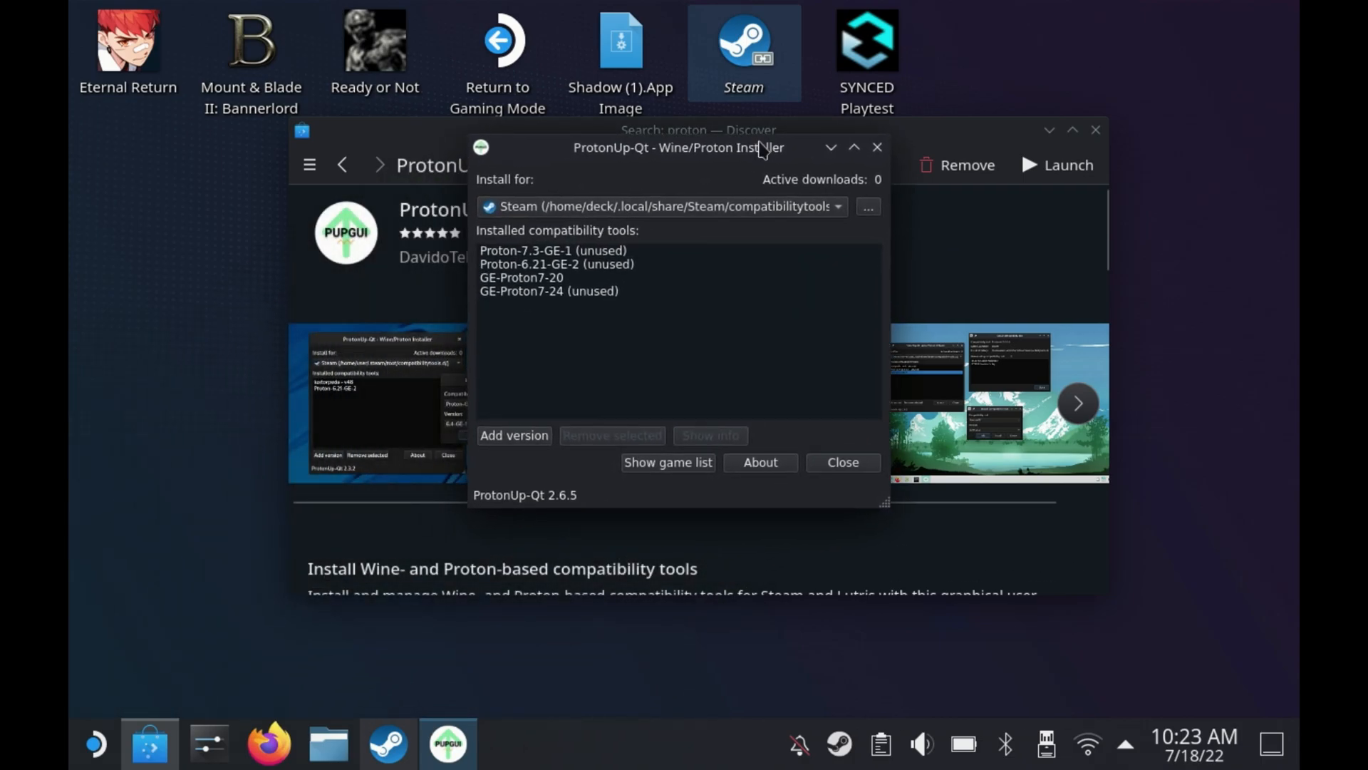
# Install Proton-GE version GE-Proton7-25 for Steam via Add version.
pyautogui.click(665, 205)
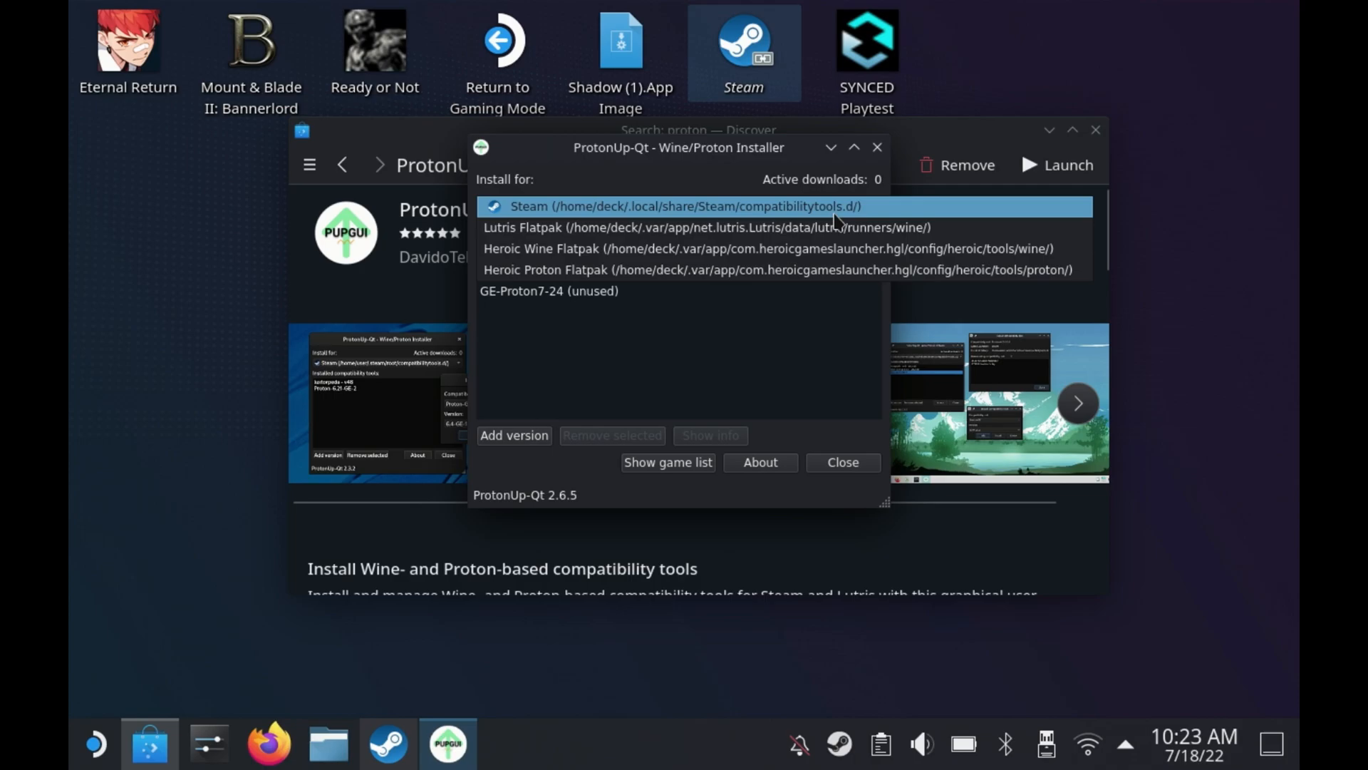
pyautogui.click(513, 436)
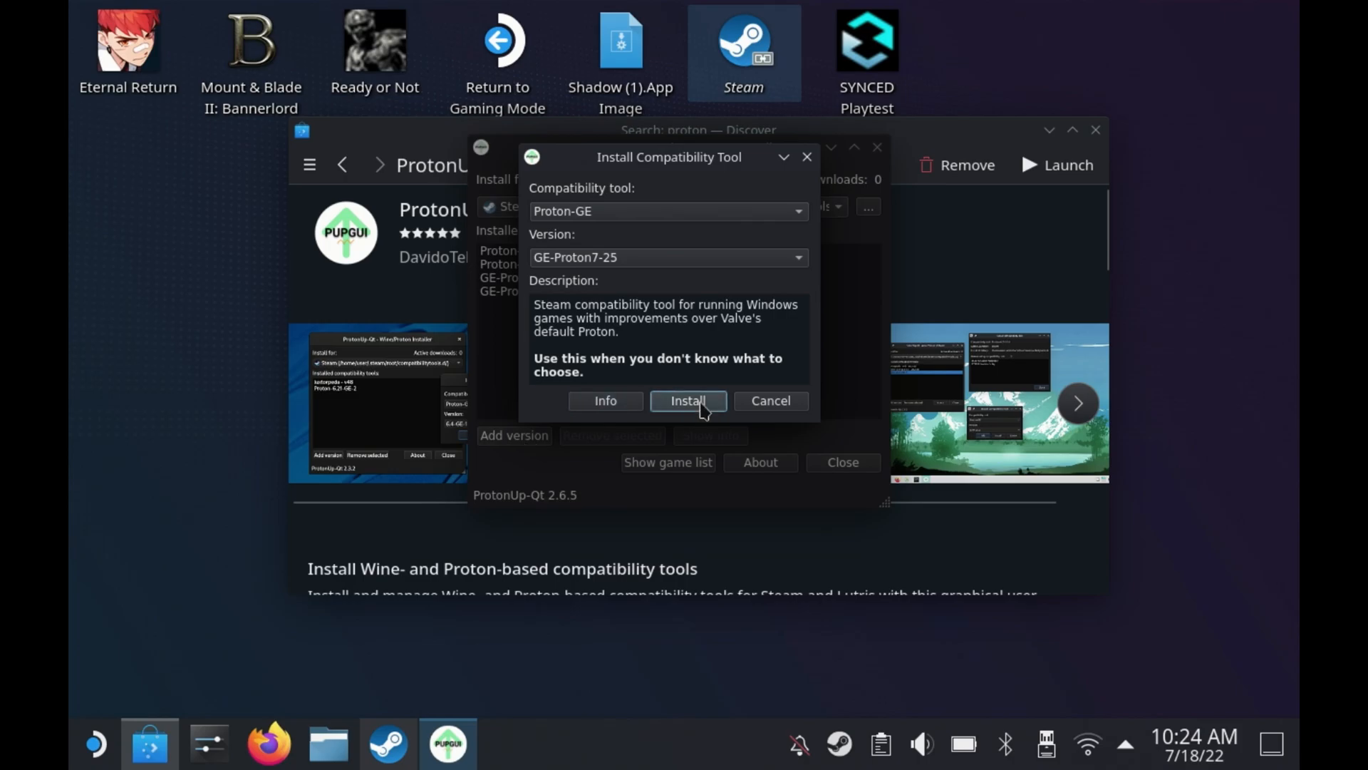
pyautogui.click(687, 401)
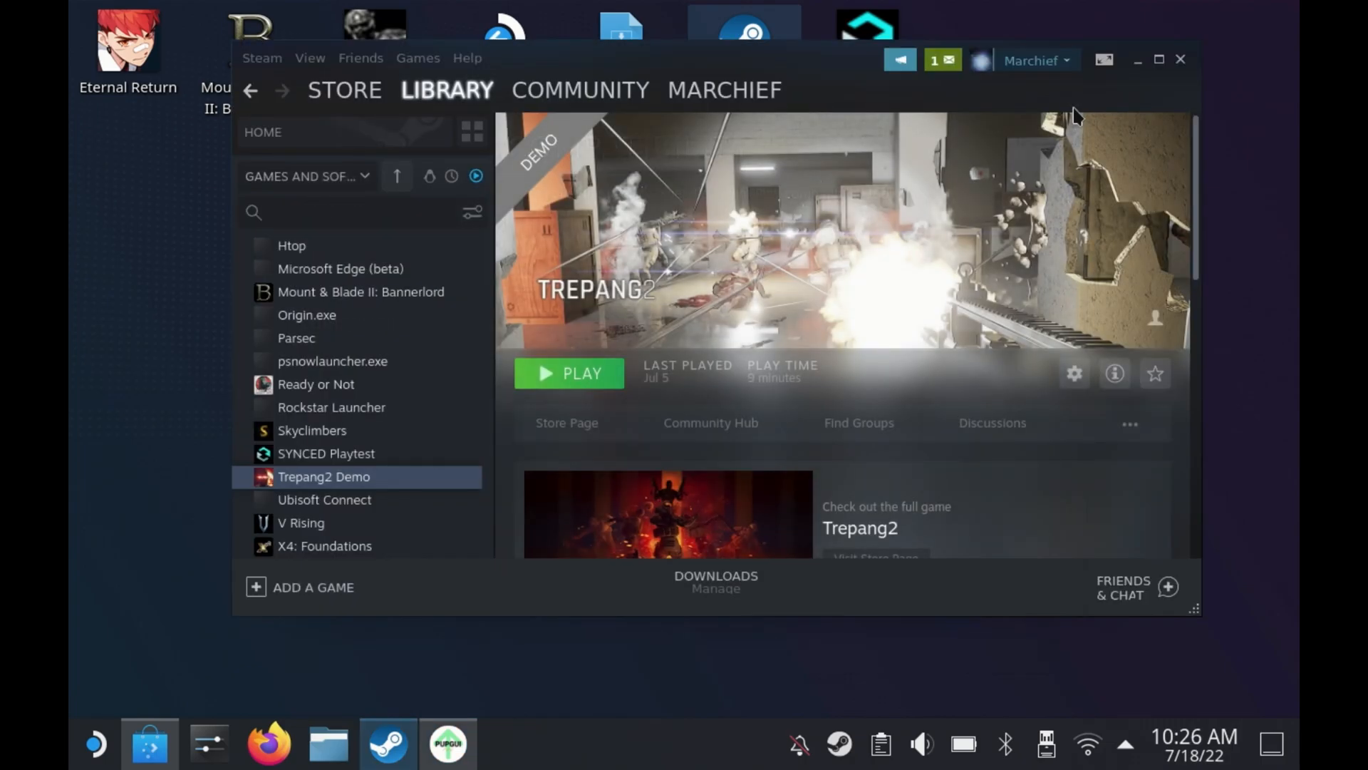
# Check V Rising's Compatibility properties showing Proton Experimental forced, then close Steam.
pyautogui.click(301, 523)
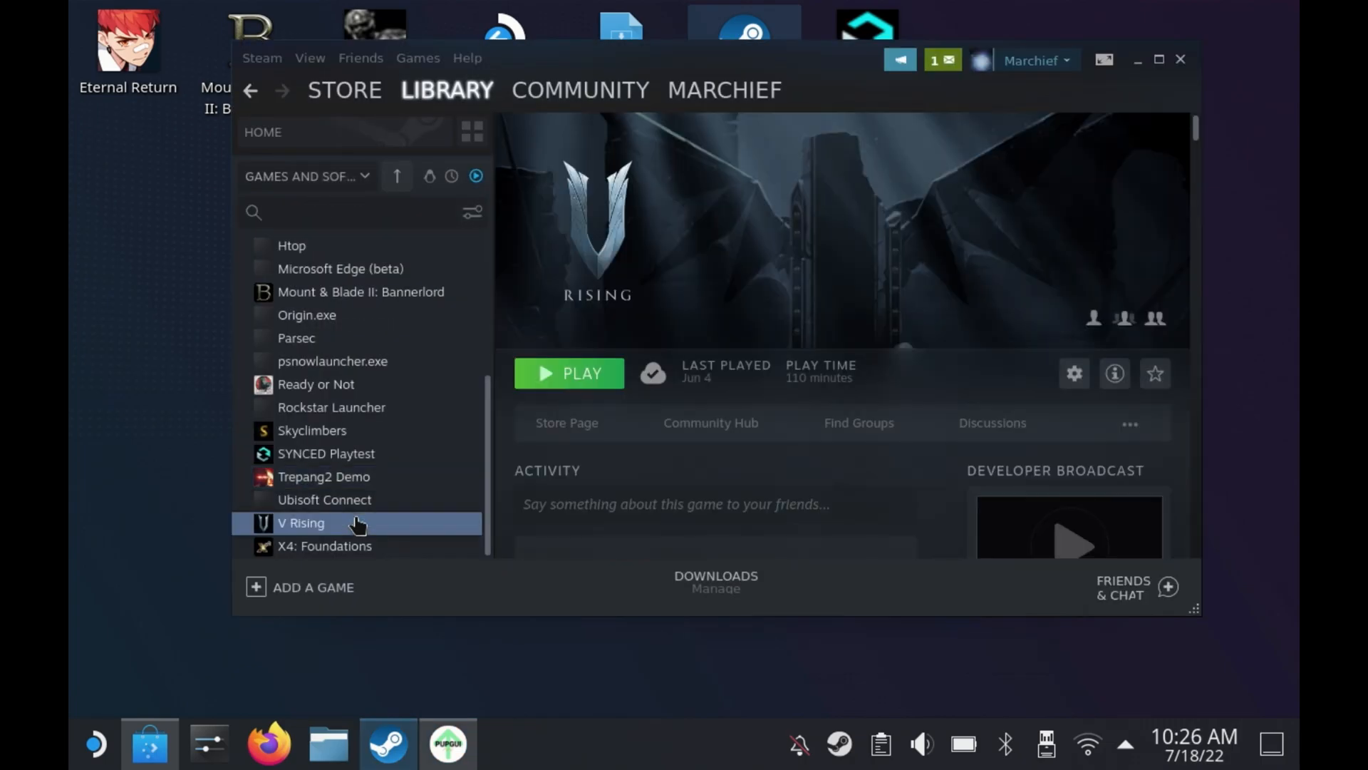
pyautogui.click(1074, 374)
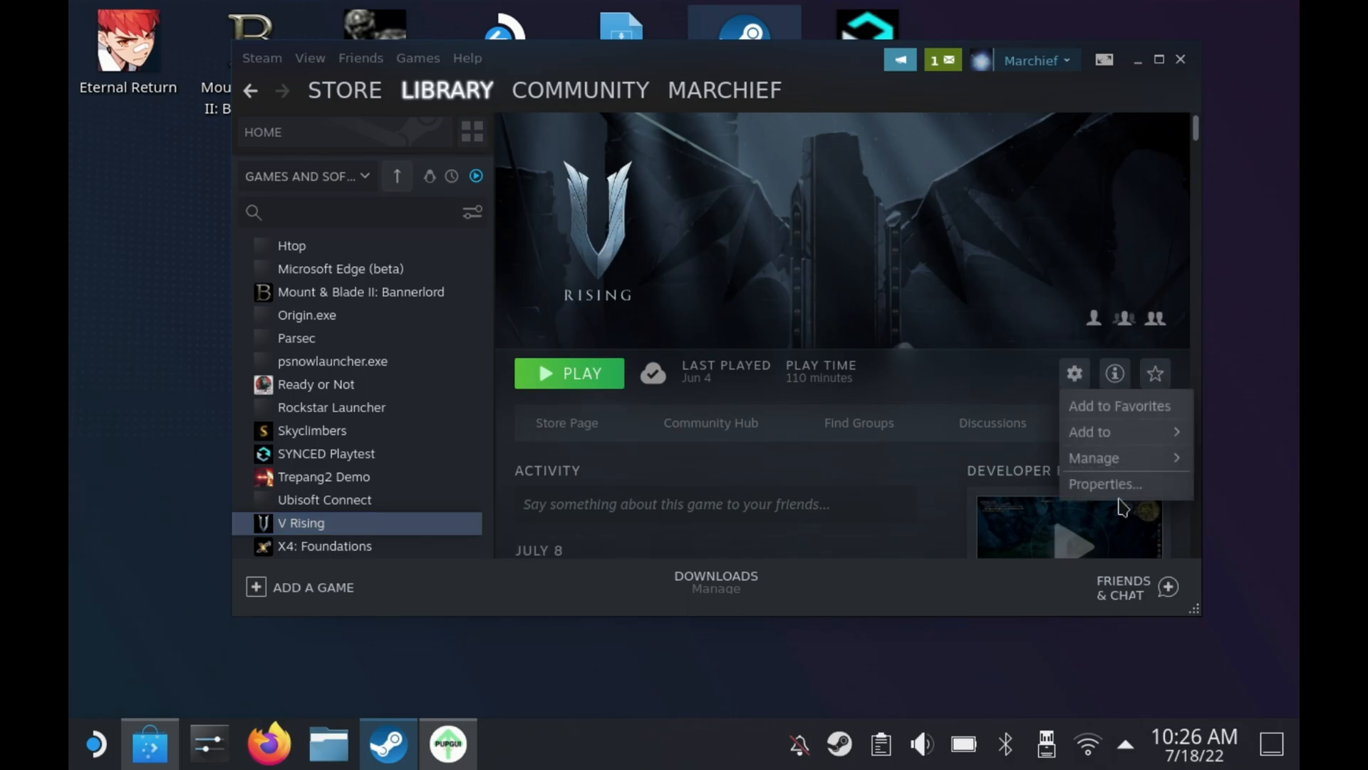
pyautogui.click(1103, 483)
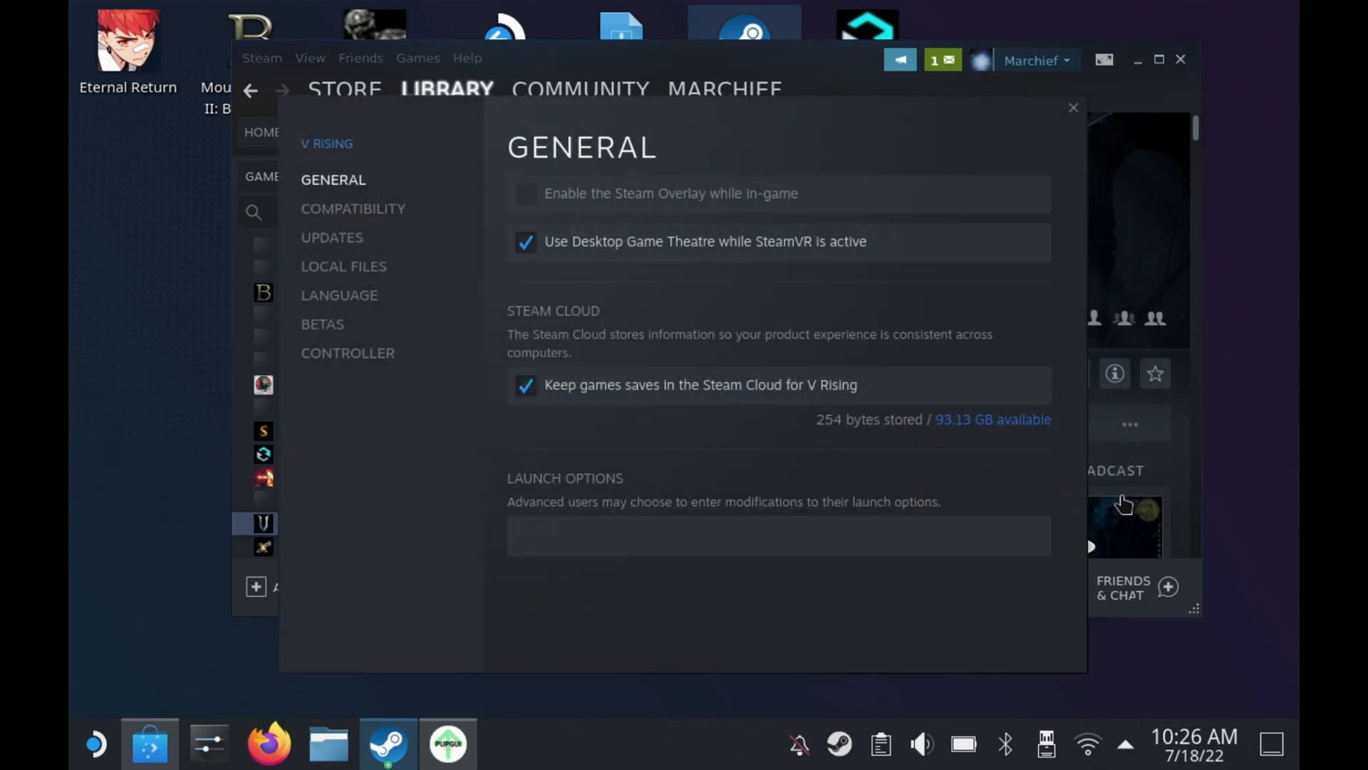
pyautogui.click(352, 208)
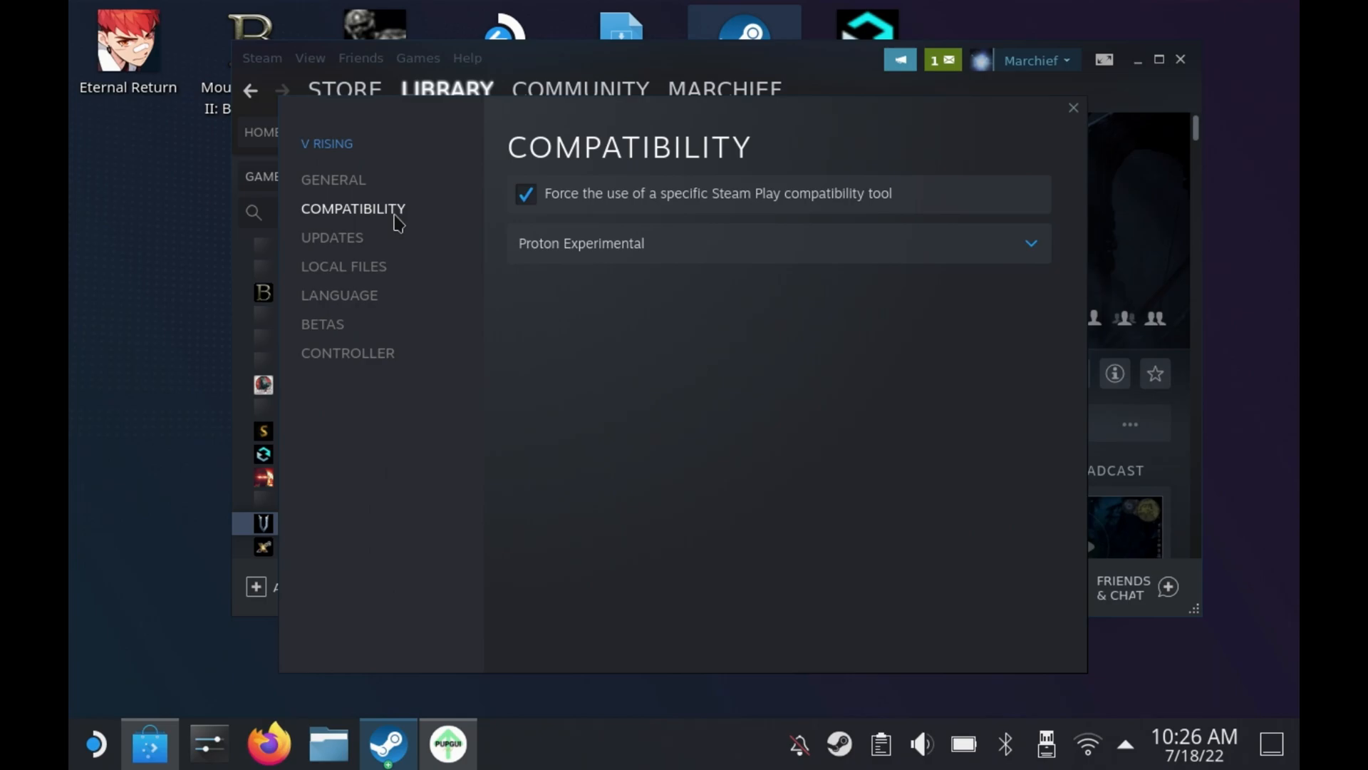
pyautogui.click(777, 242)
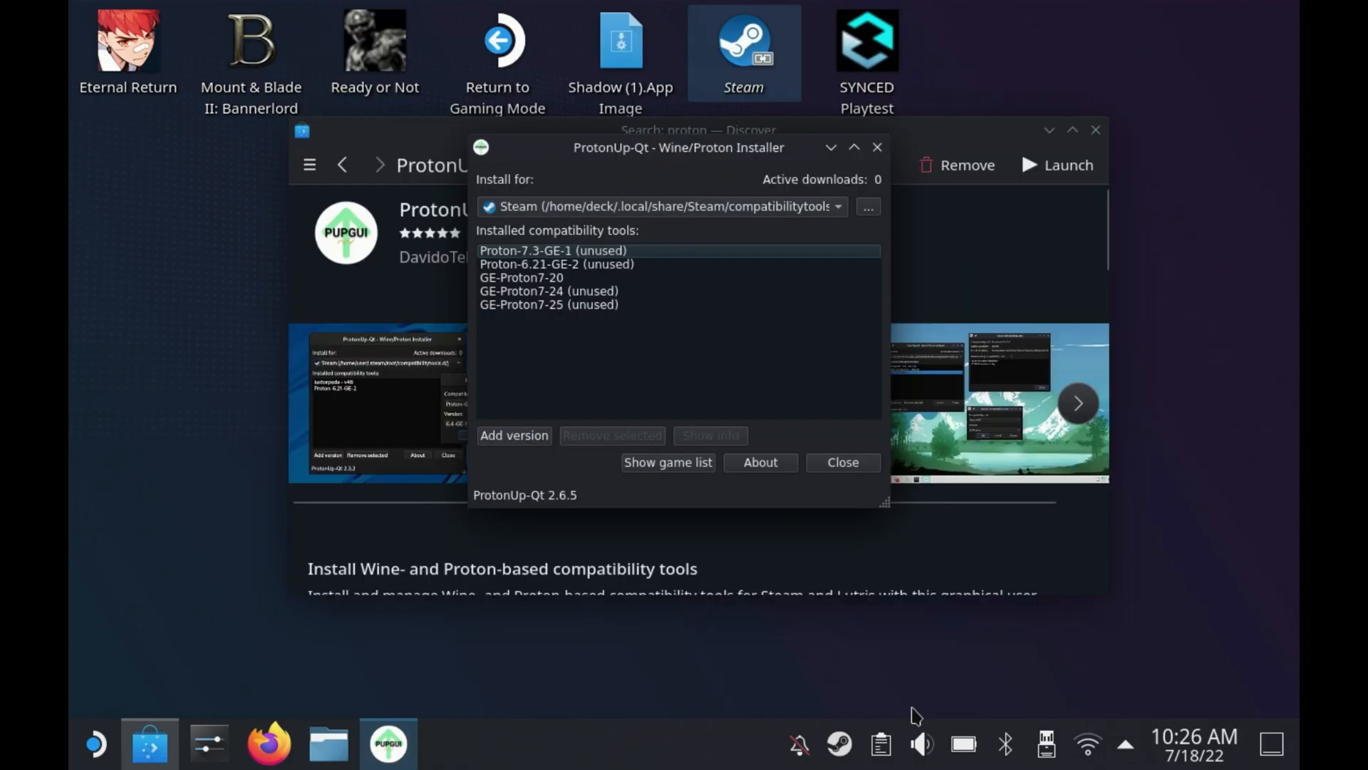
pyautogui.moveTo(825, 759)
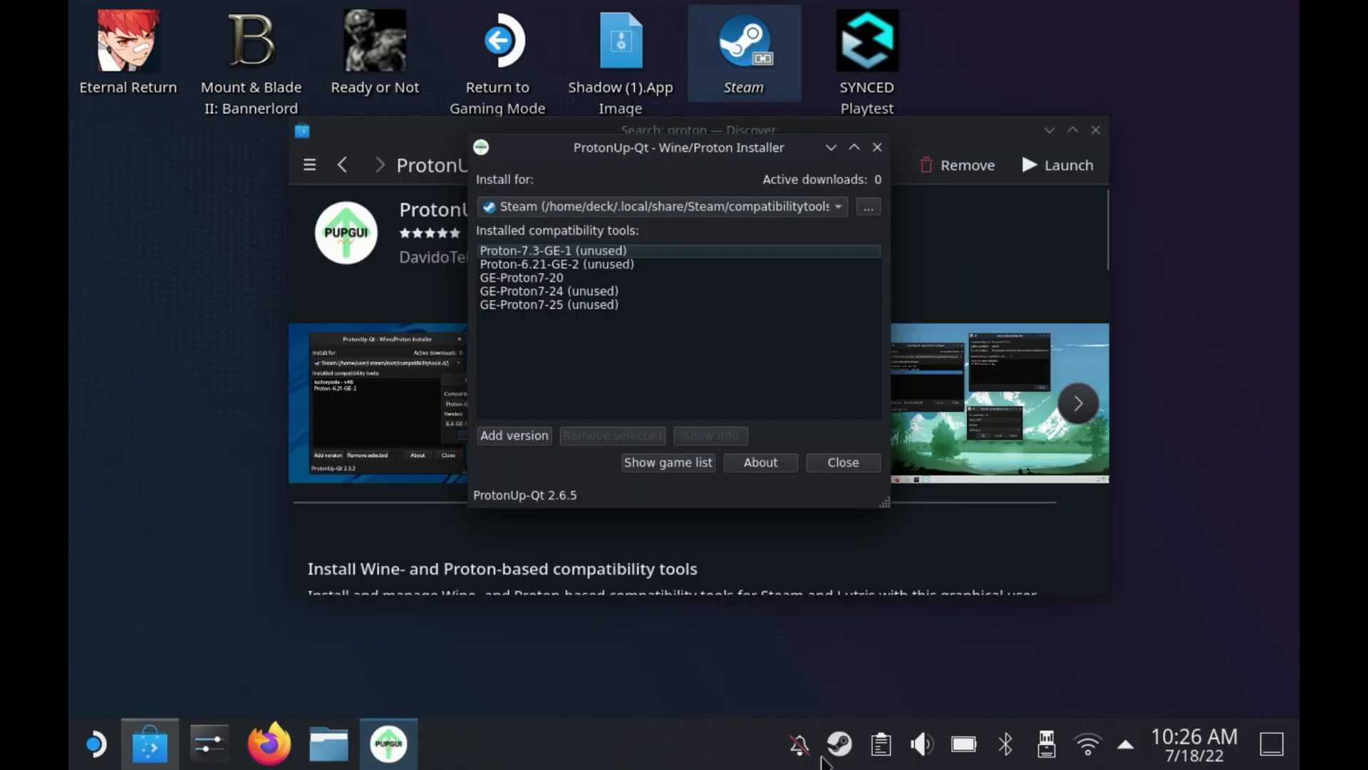
pyautogui.moveTo(858, 755)
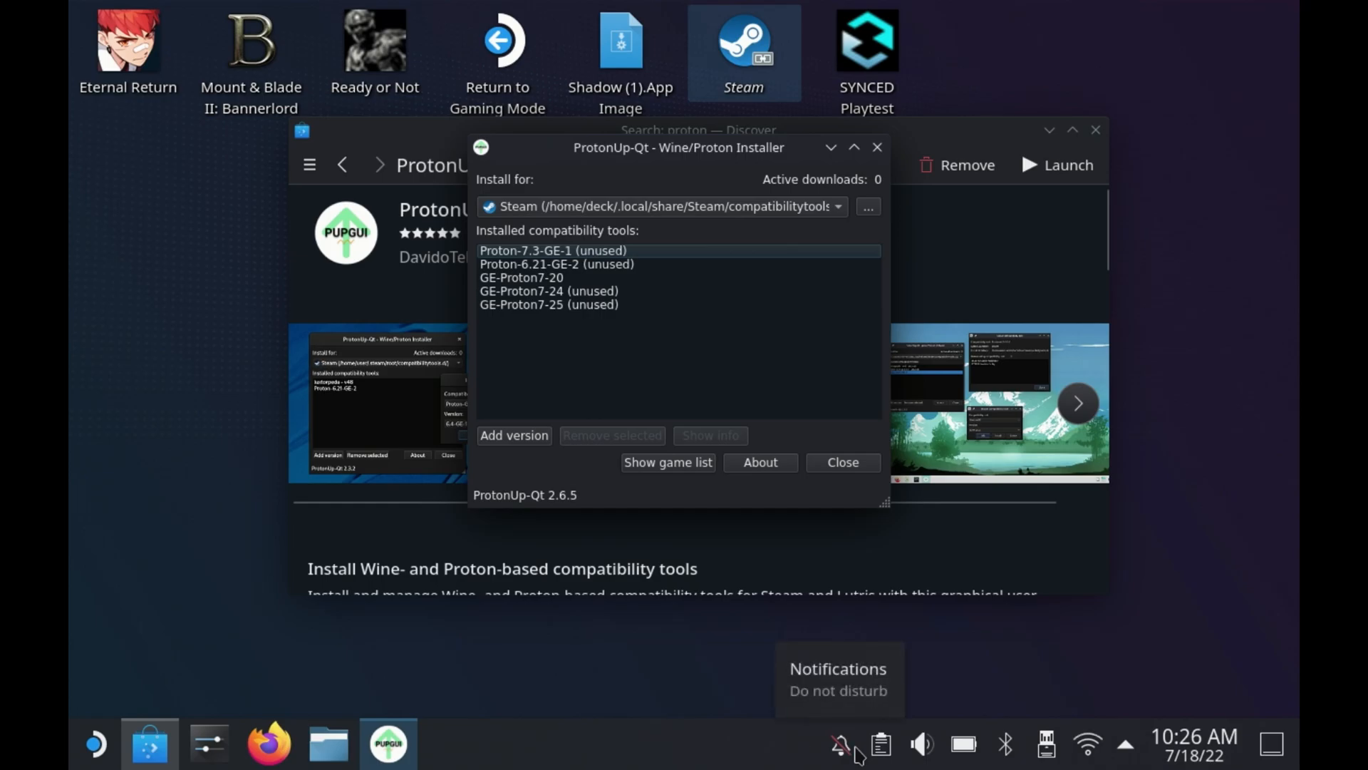
# Remove GE-Proton7-24 from Steam's tools, answer the GE-Proton7-20 removal prompt, and return to Steam.
pyautogui.click(522, 276)
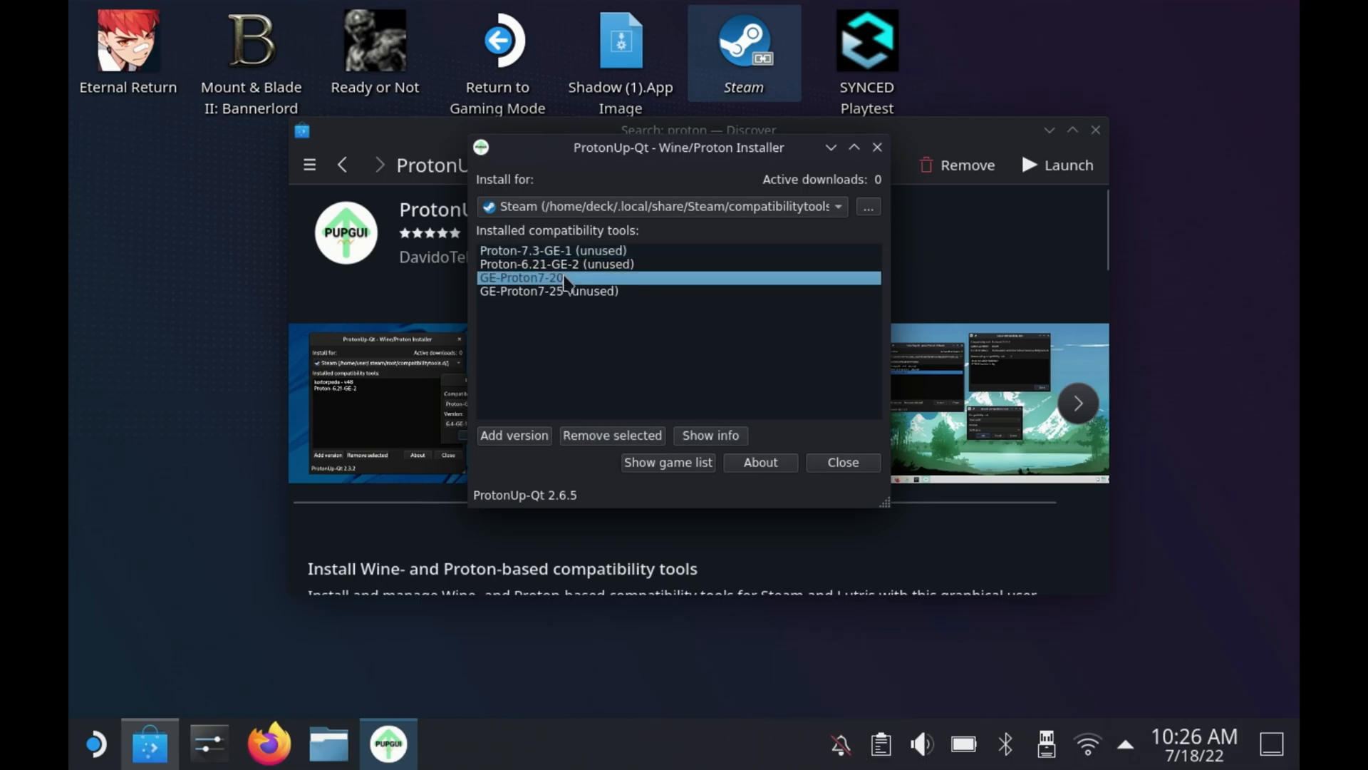
pyautogui.click(611, 436)
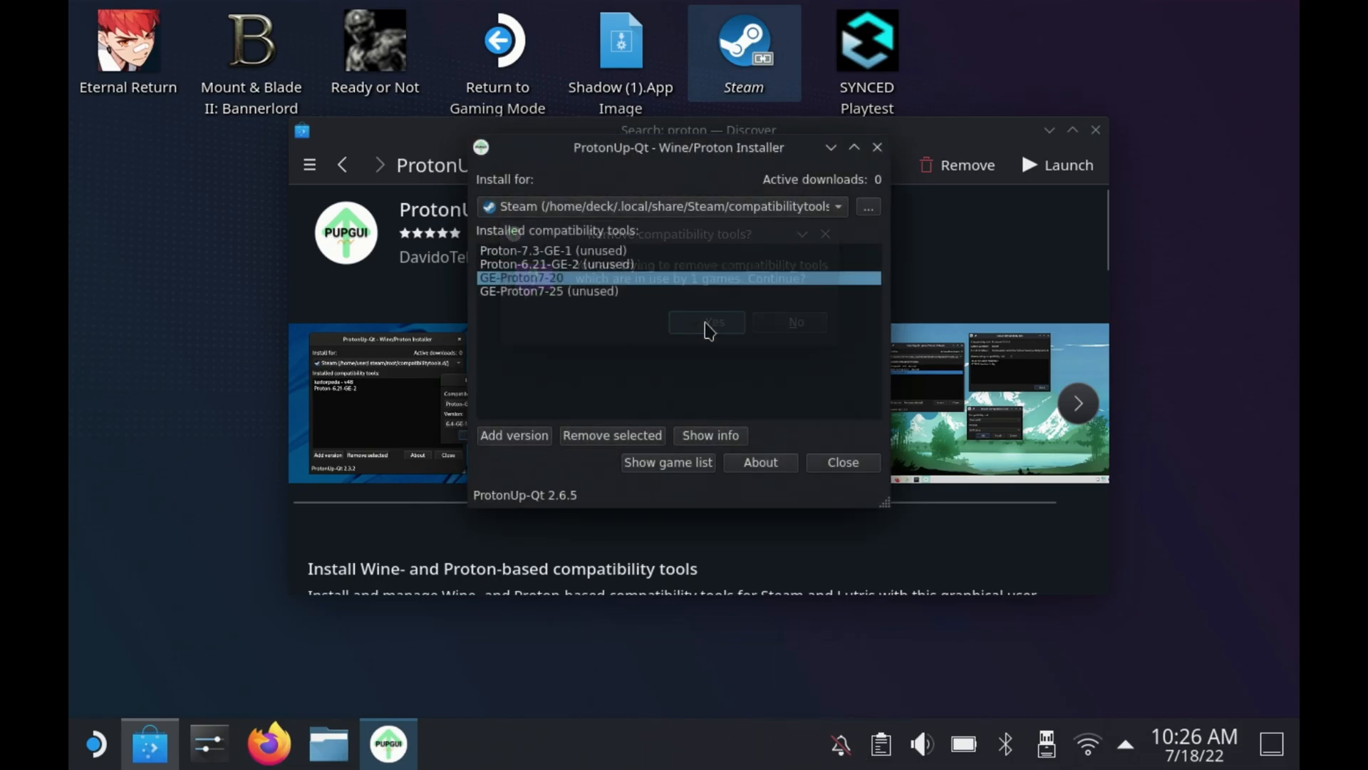
pyautogui.click(793, 321)
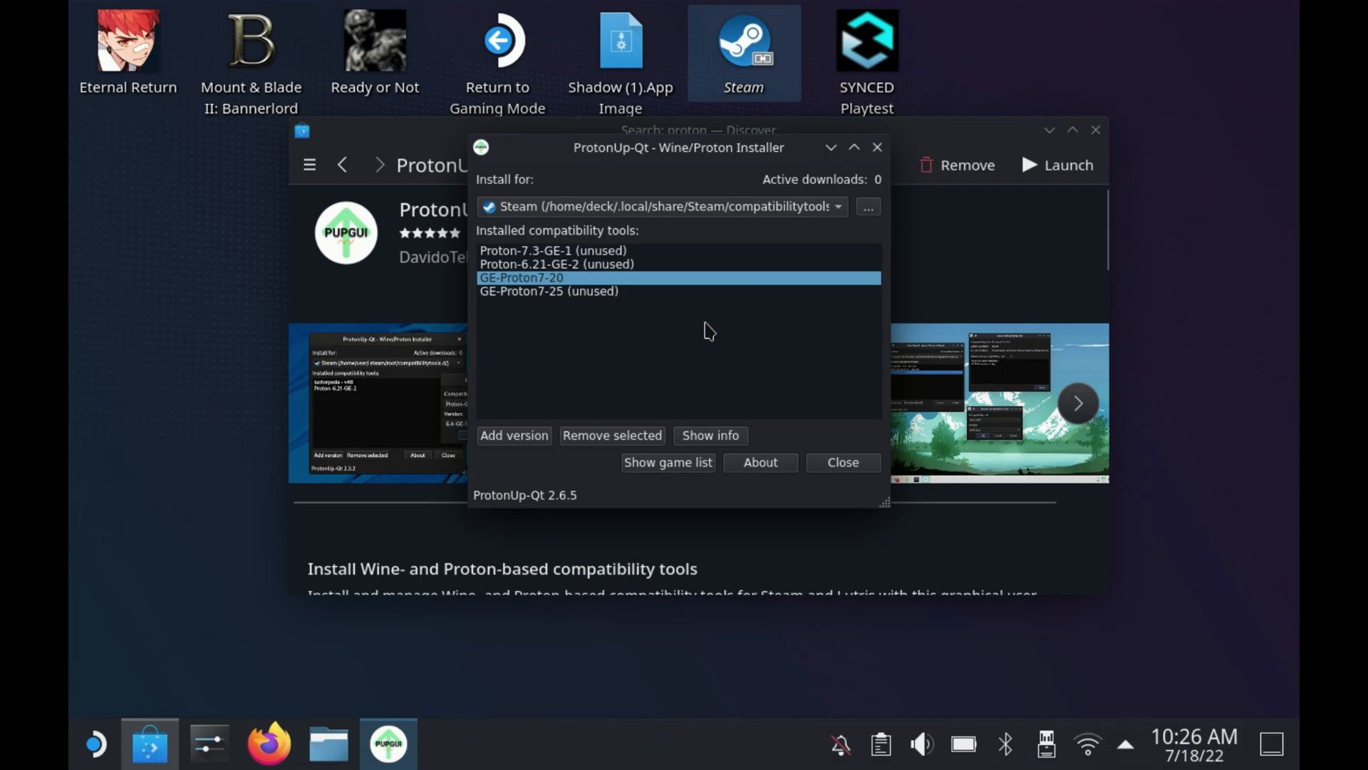
pyautogui.click(612, 434)
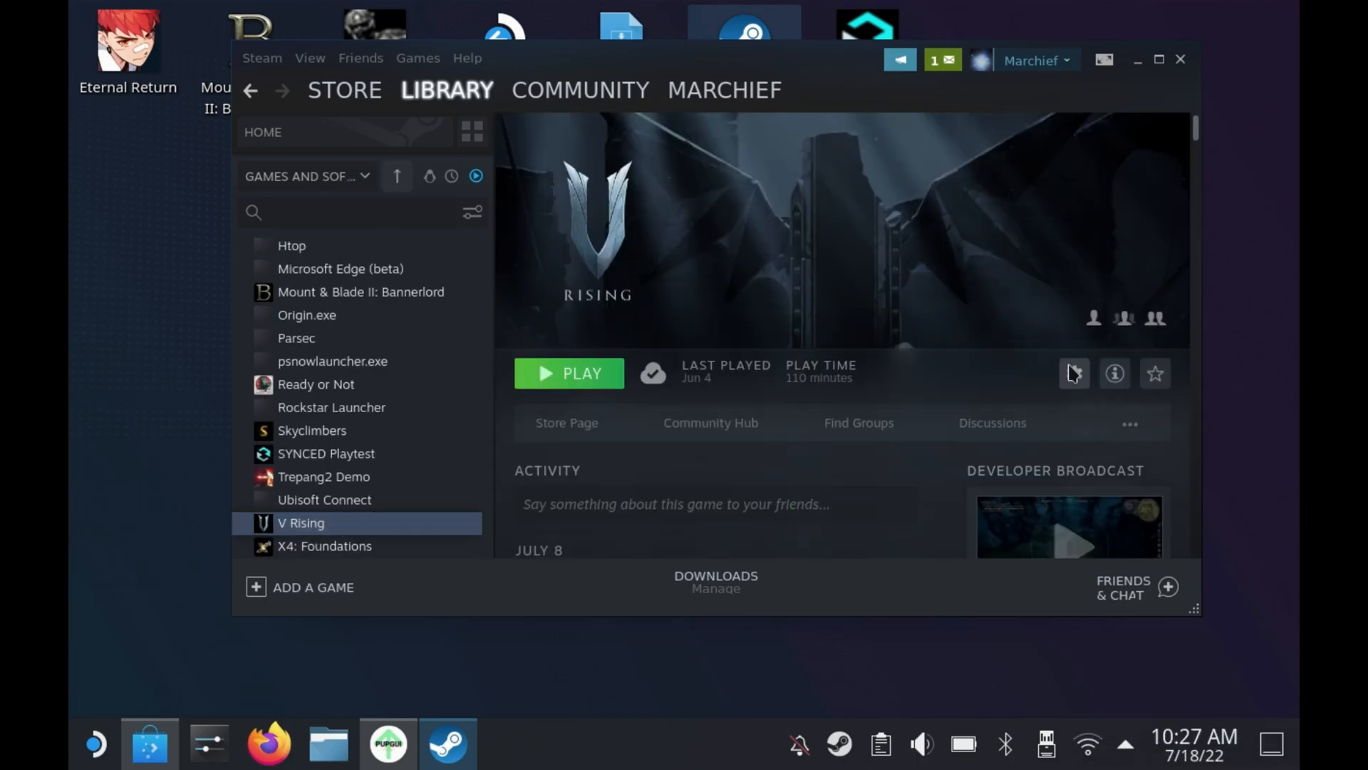
pyautogui.moveTo(1128, 488)
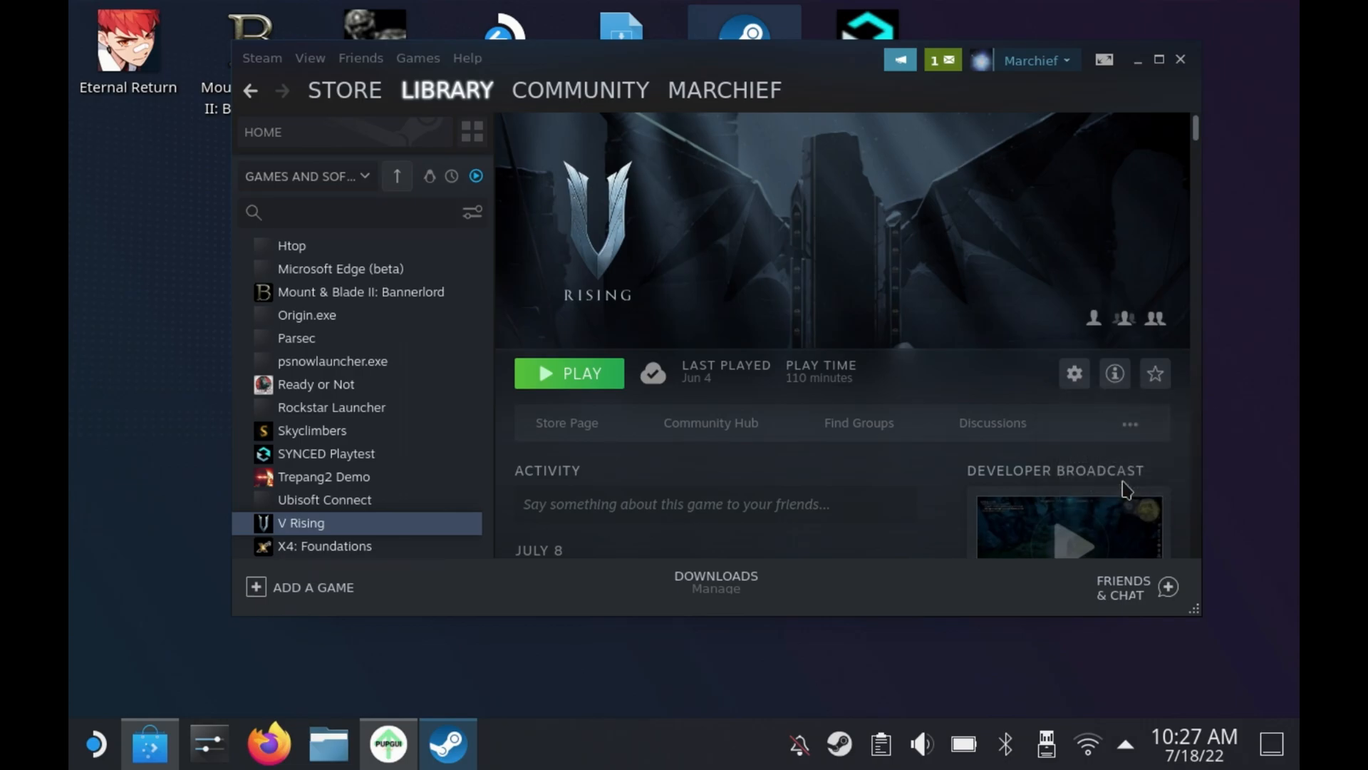
# Set V Rising's forced compatibility tool to GE-Proton7-25 instead of Proton Experimental.
pyautogui.click(1073, 373)
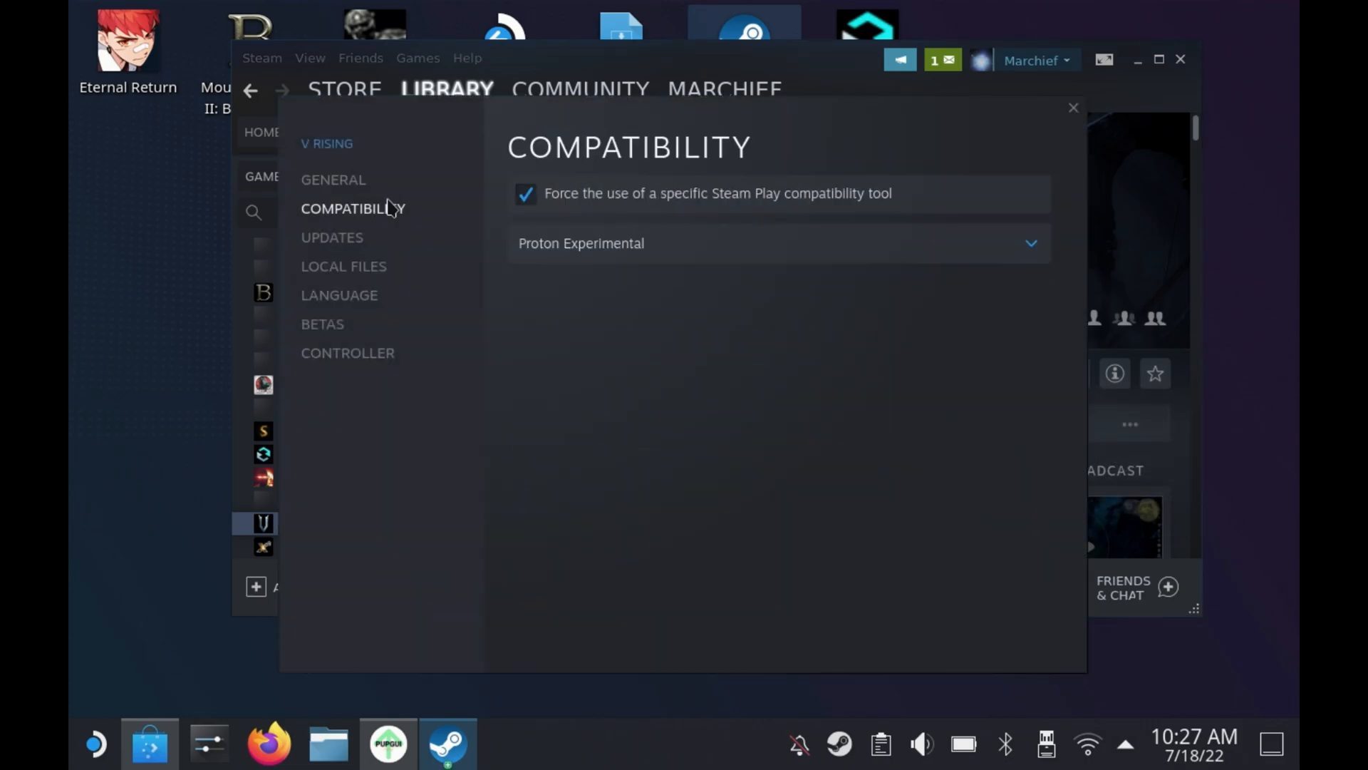
pyautogui.click(776, 242)
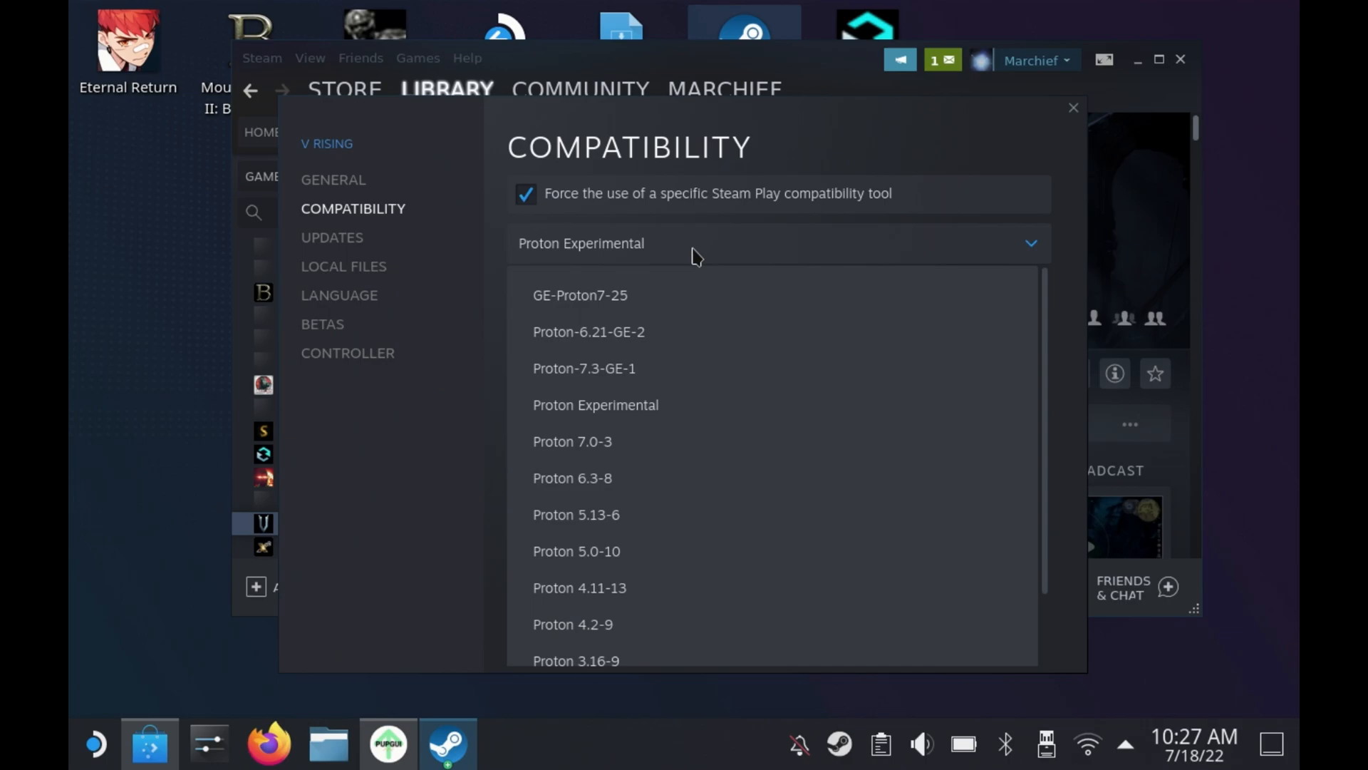
pyautogui.click(580, 295)
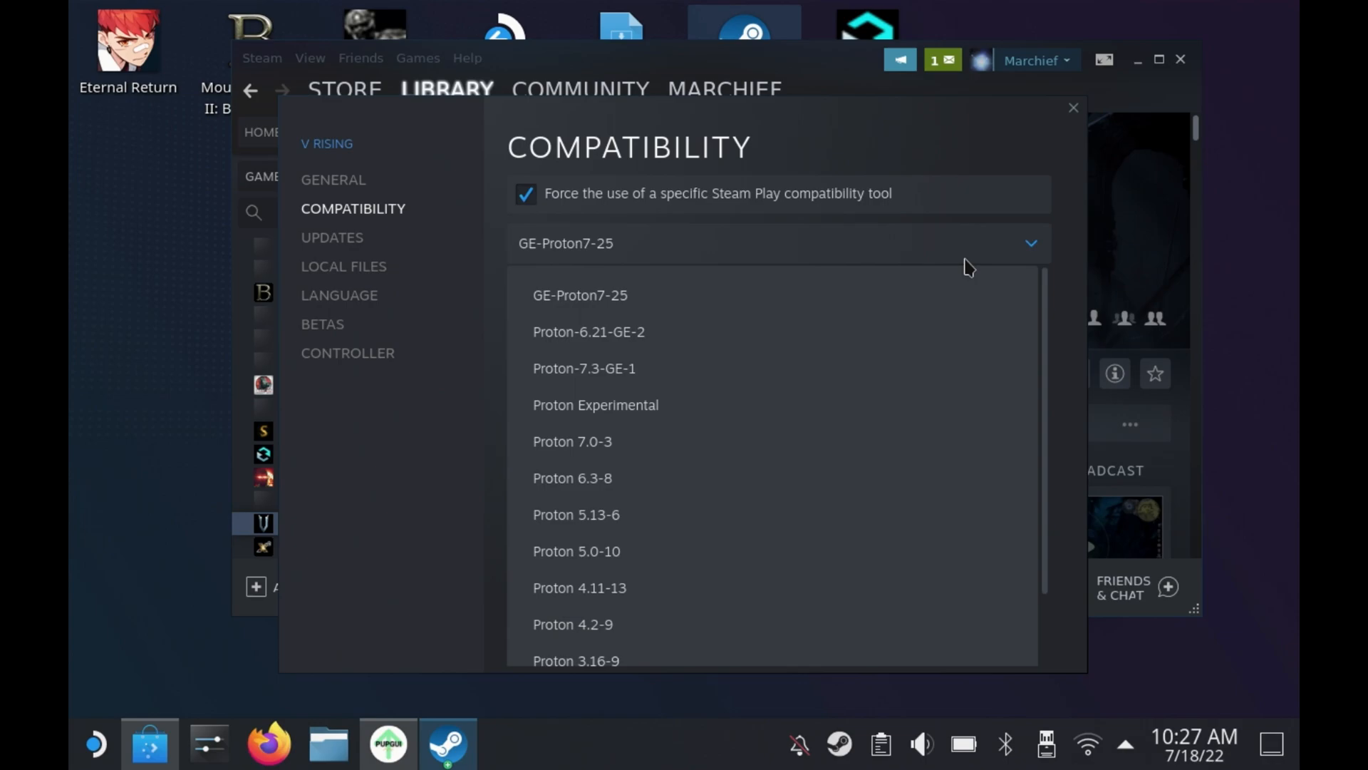
pyautogui.moveTo(996, 155)
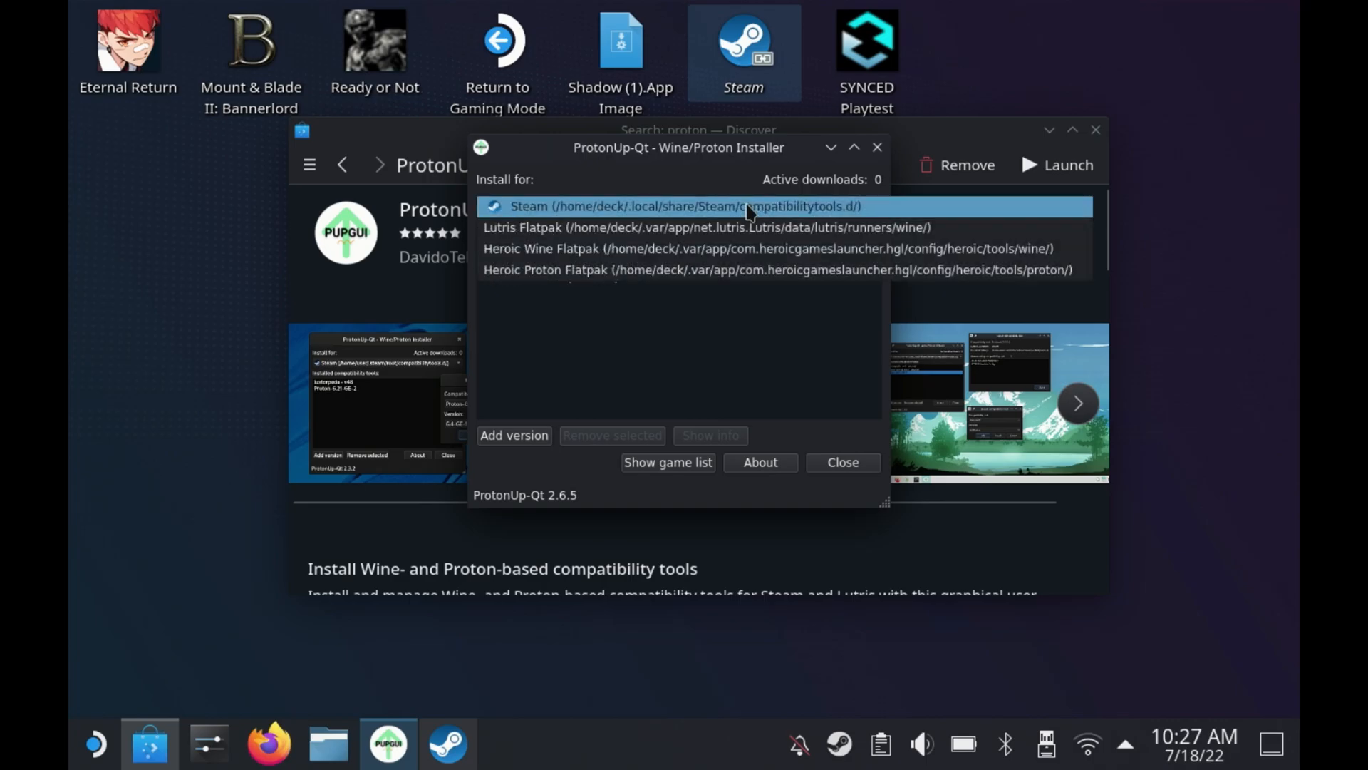
# Browse the available tool versions for the Lutris Flatpak and Heroic Wine Flatpak targets.
pyautogui.click(702, 226)
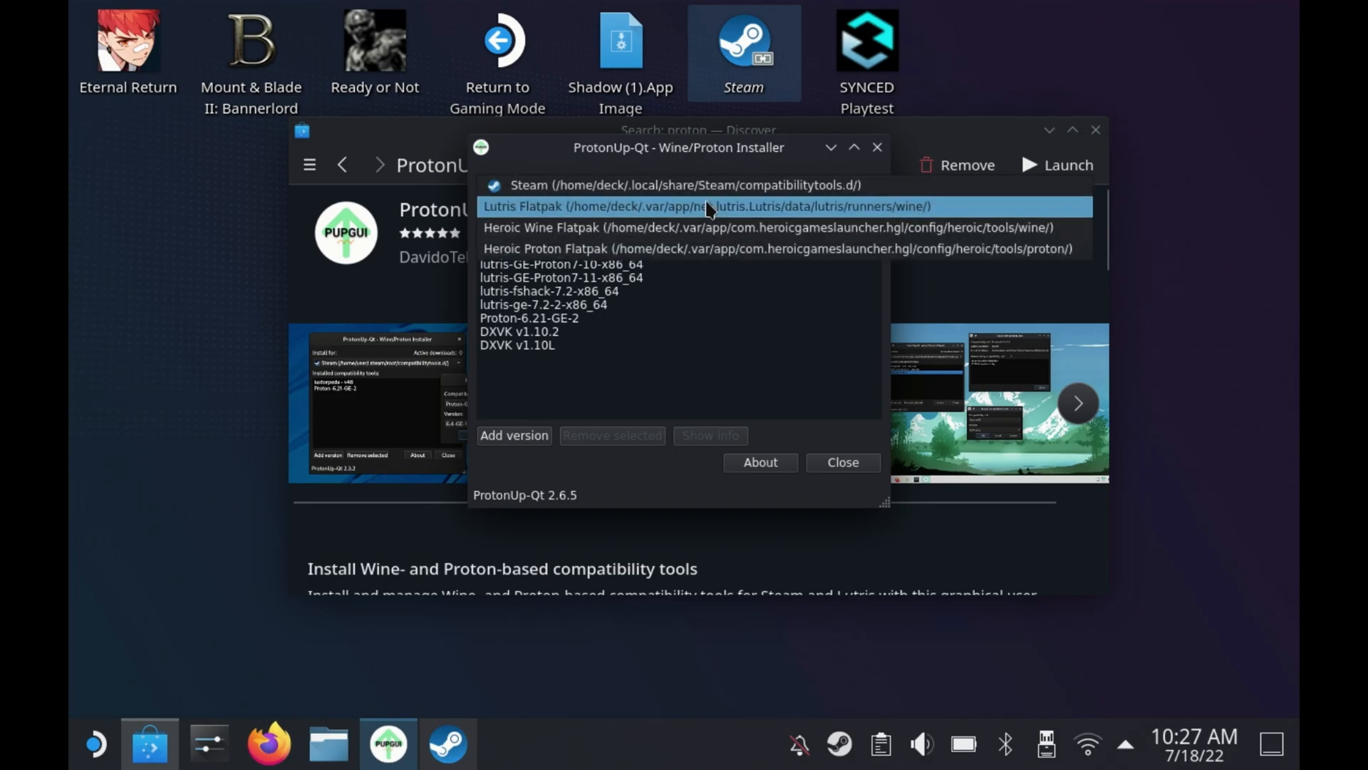
pyautogui.click(513, 436)
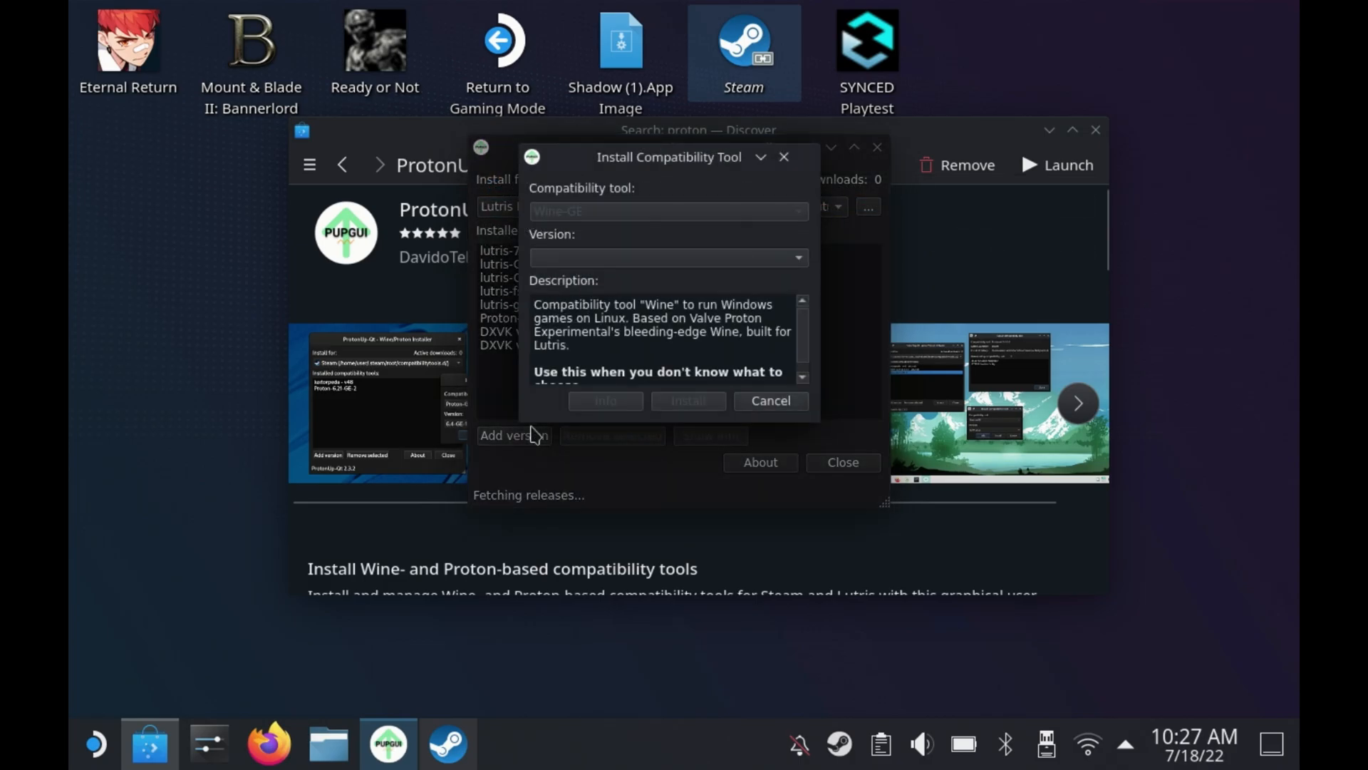
pyautogui.click(666, 211)
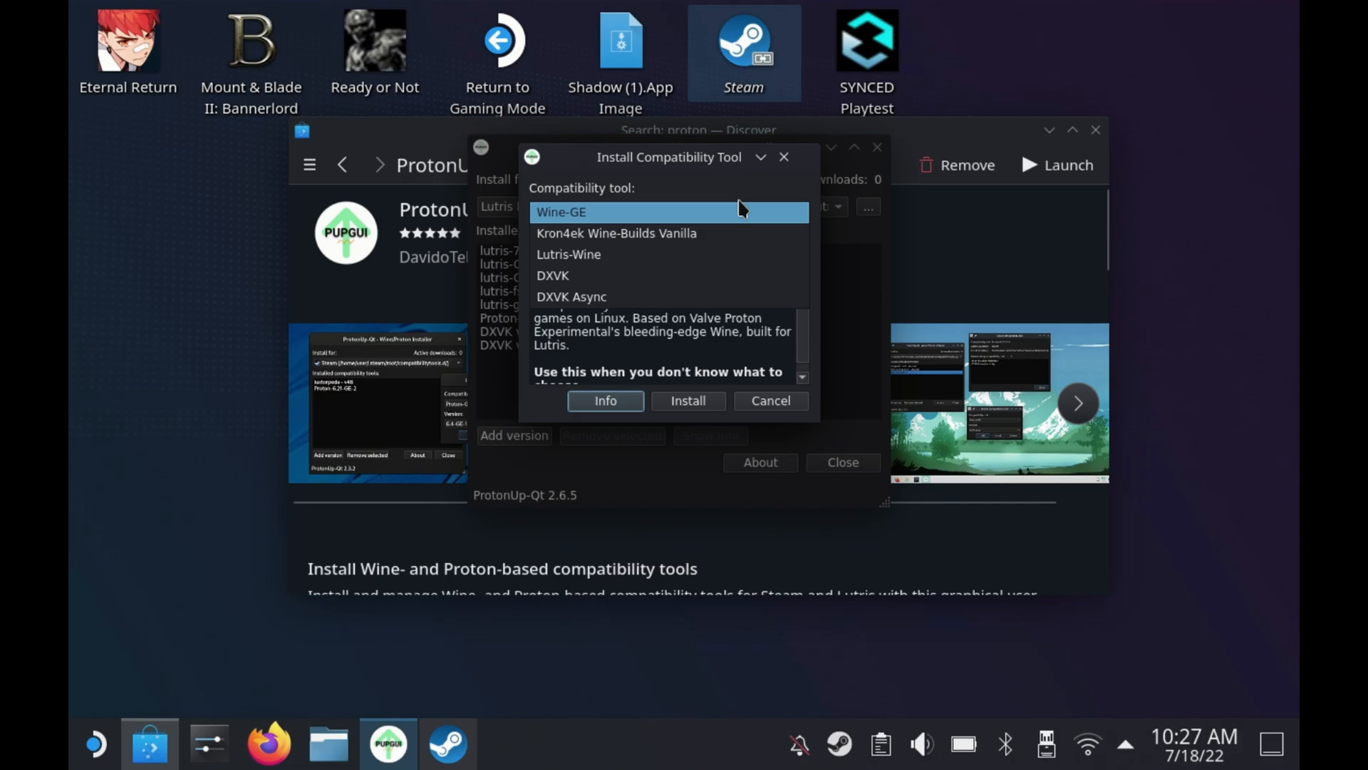
pyautogui.click(769, 400)
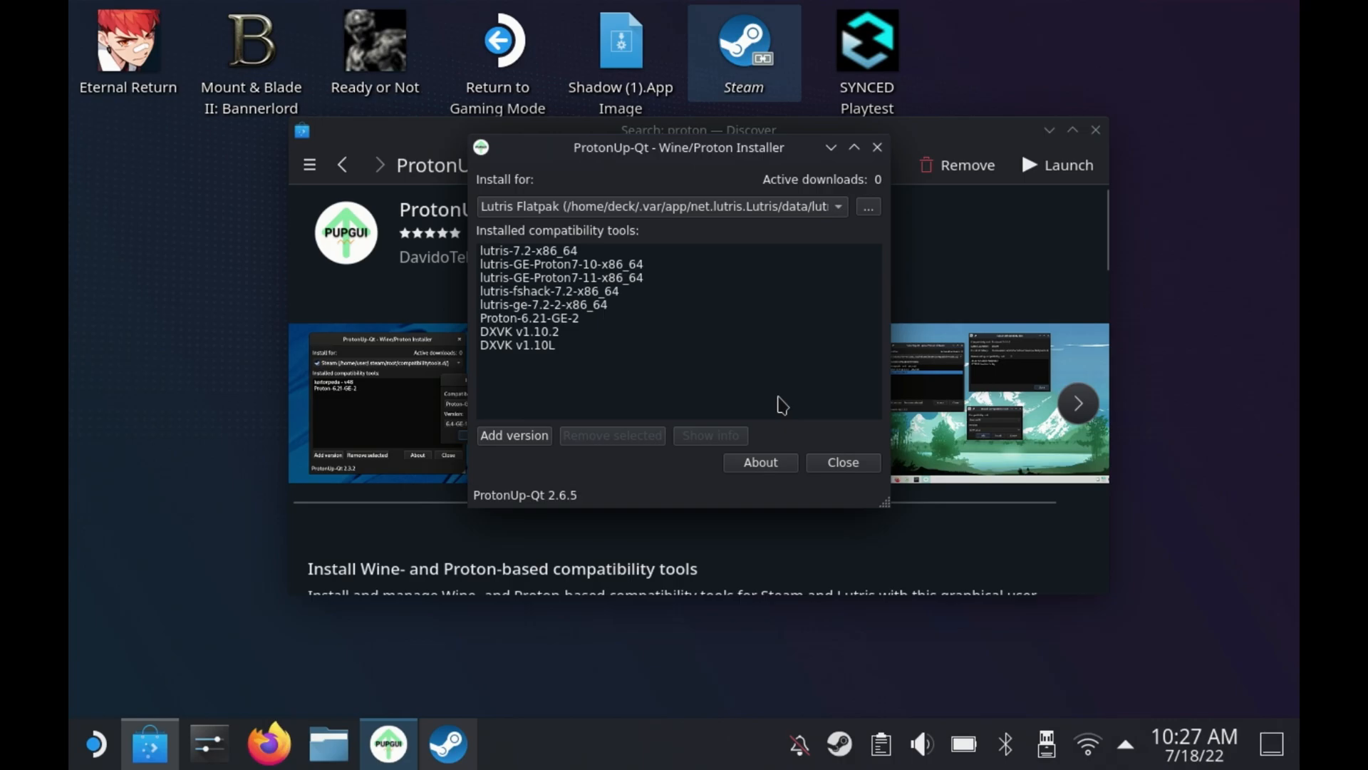
pyautogui.click(657, 205)
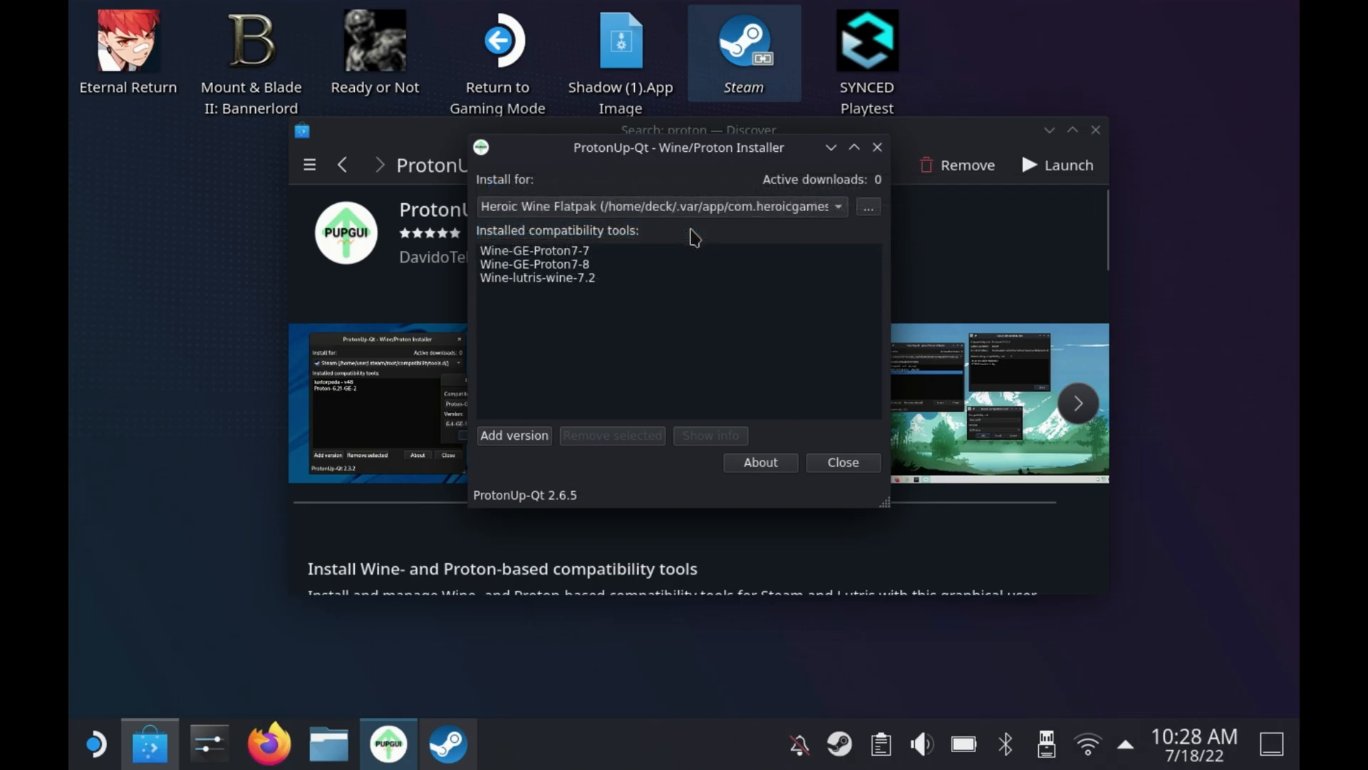
pyautogui.click(513, 436)
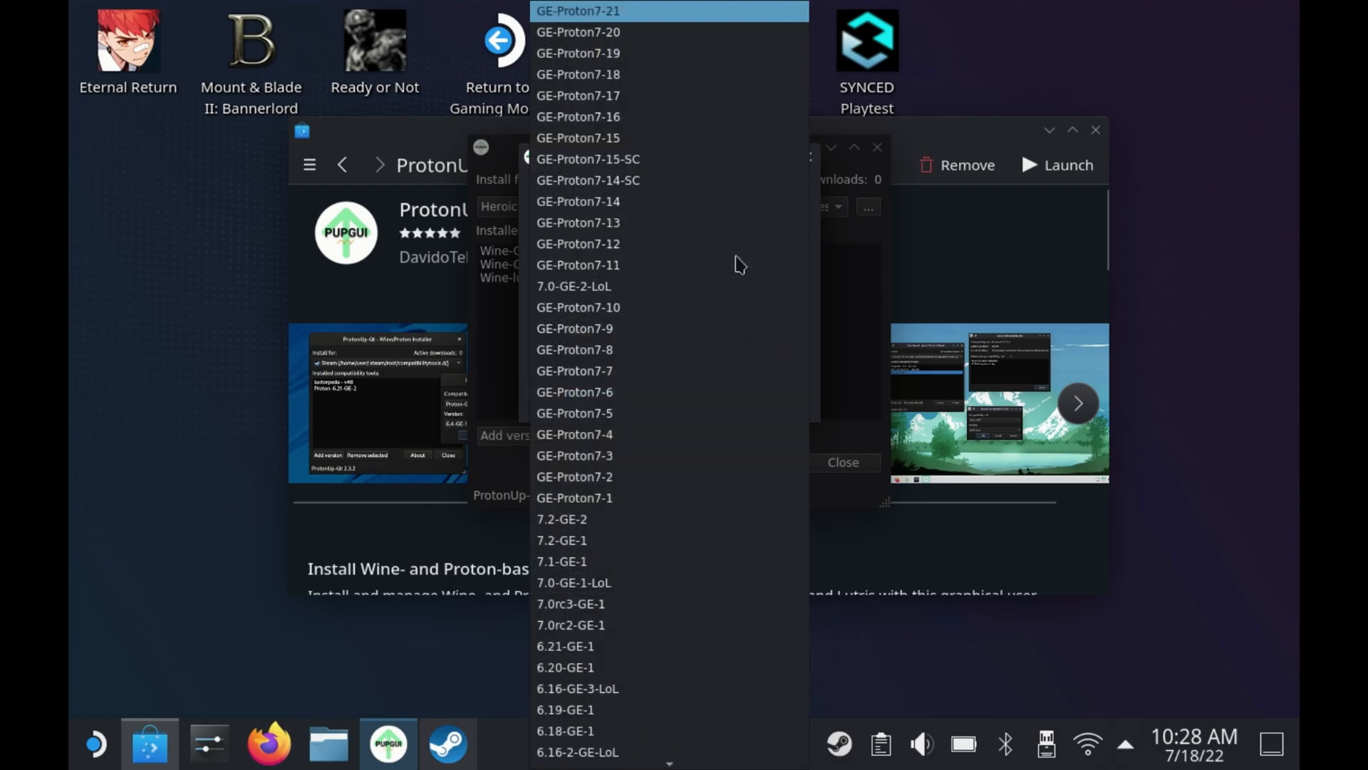
# Target Heroic Proton Flatpak and ready a Proton-GE GE-Proton7-25 install.
pyautogui.click(578, 9)
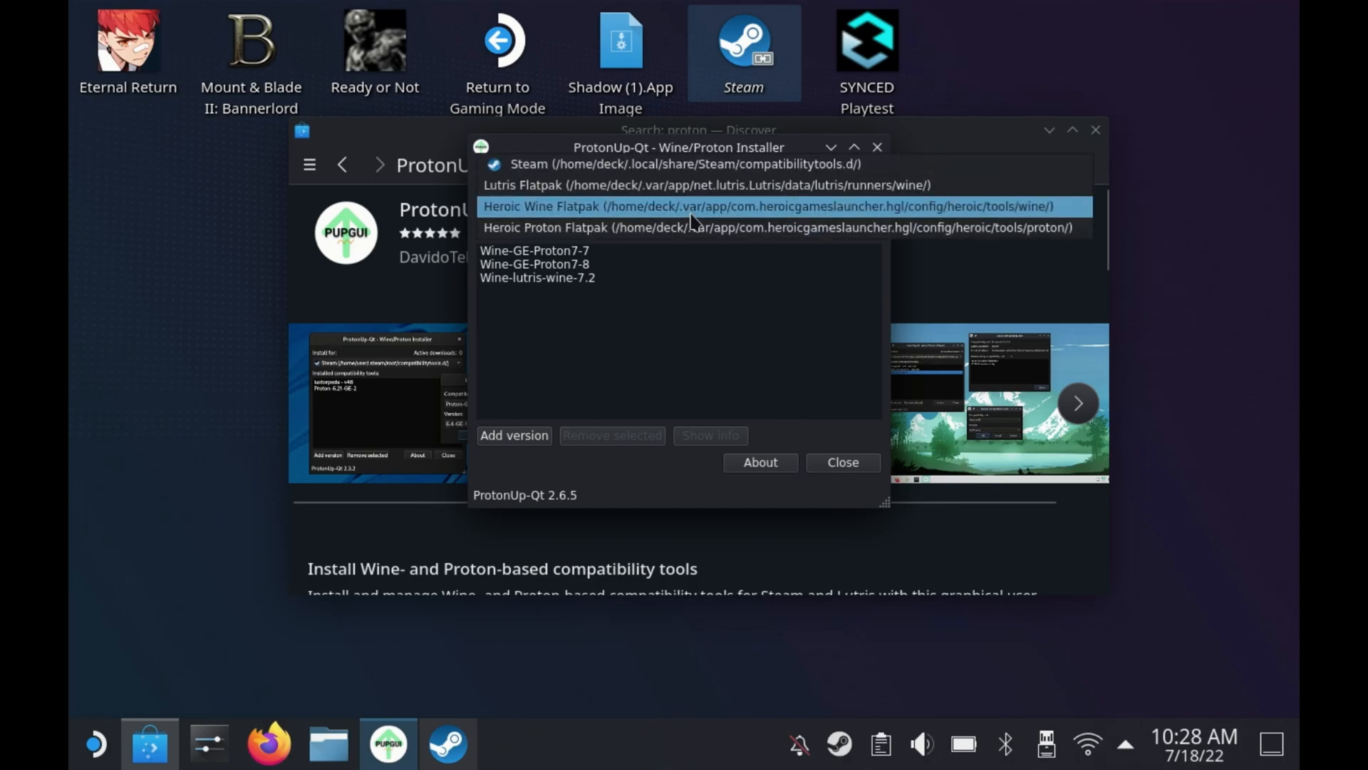
pyautogui.click(780, 226)
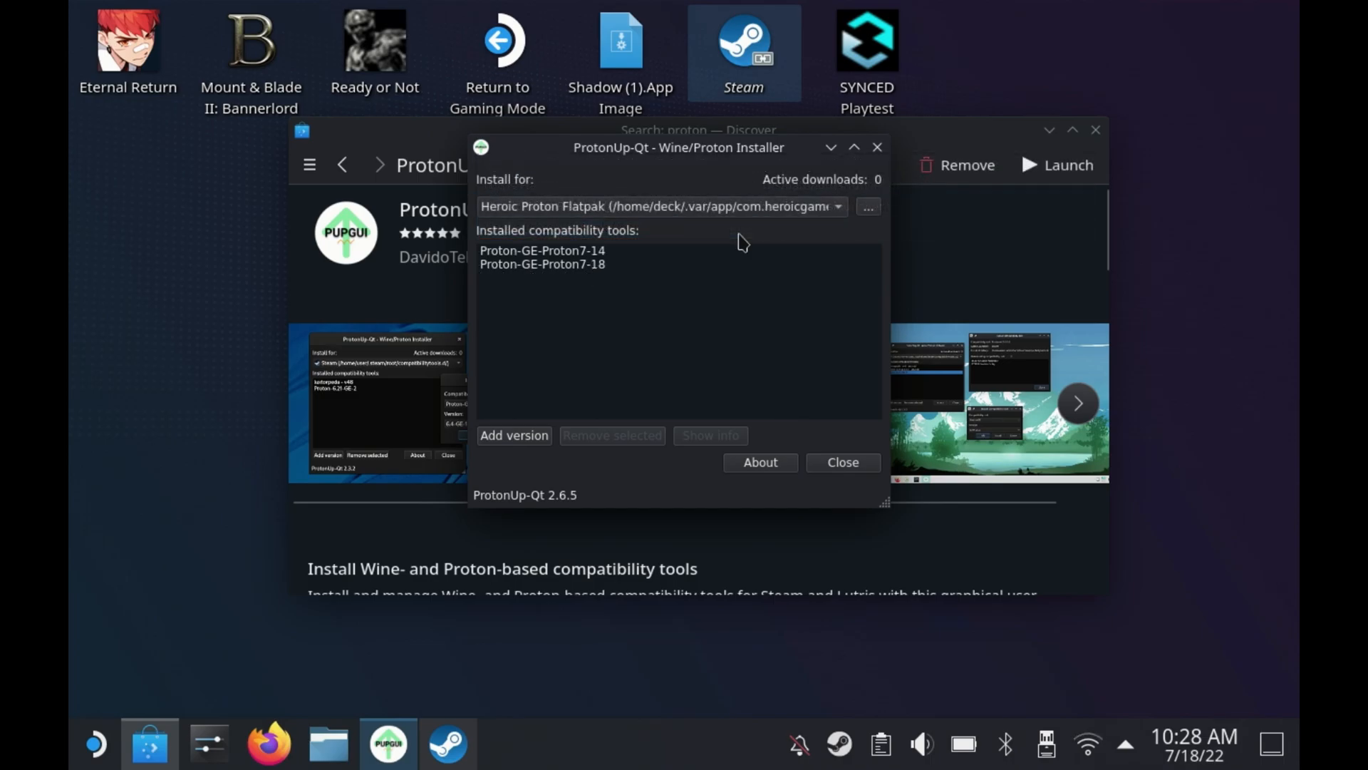
pyautogui.click(513, 436)
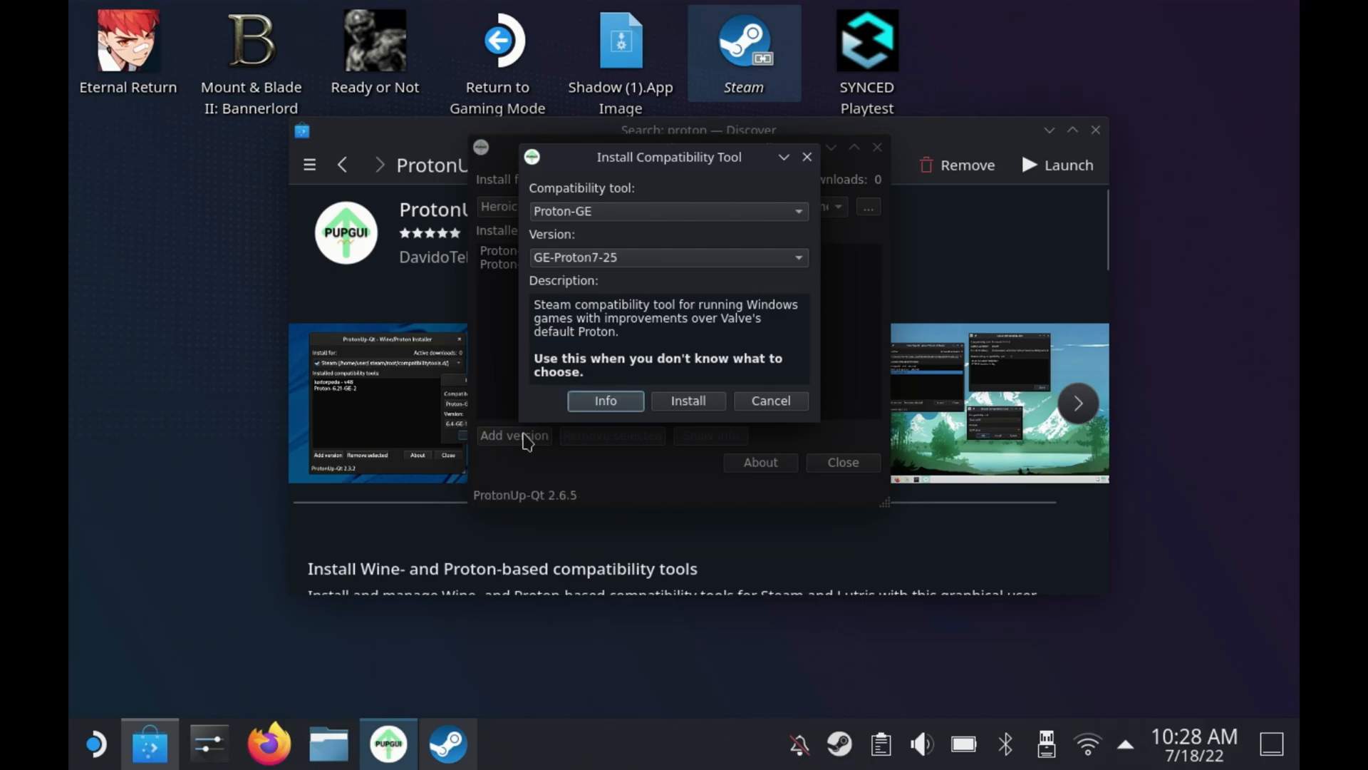
pyautogui.moveTo(796, 269)
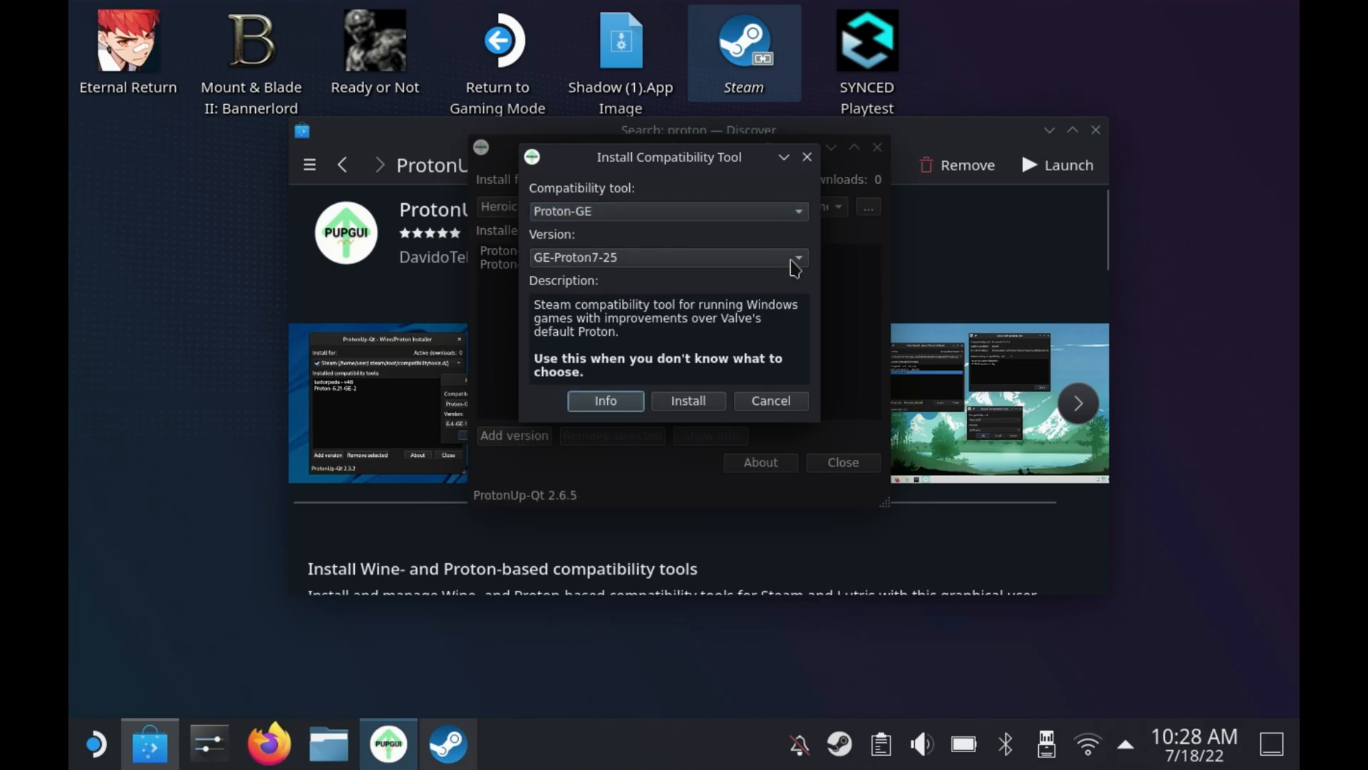
pyautogui.click(795, 256)
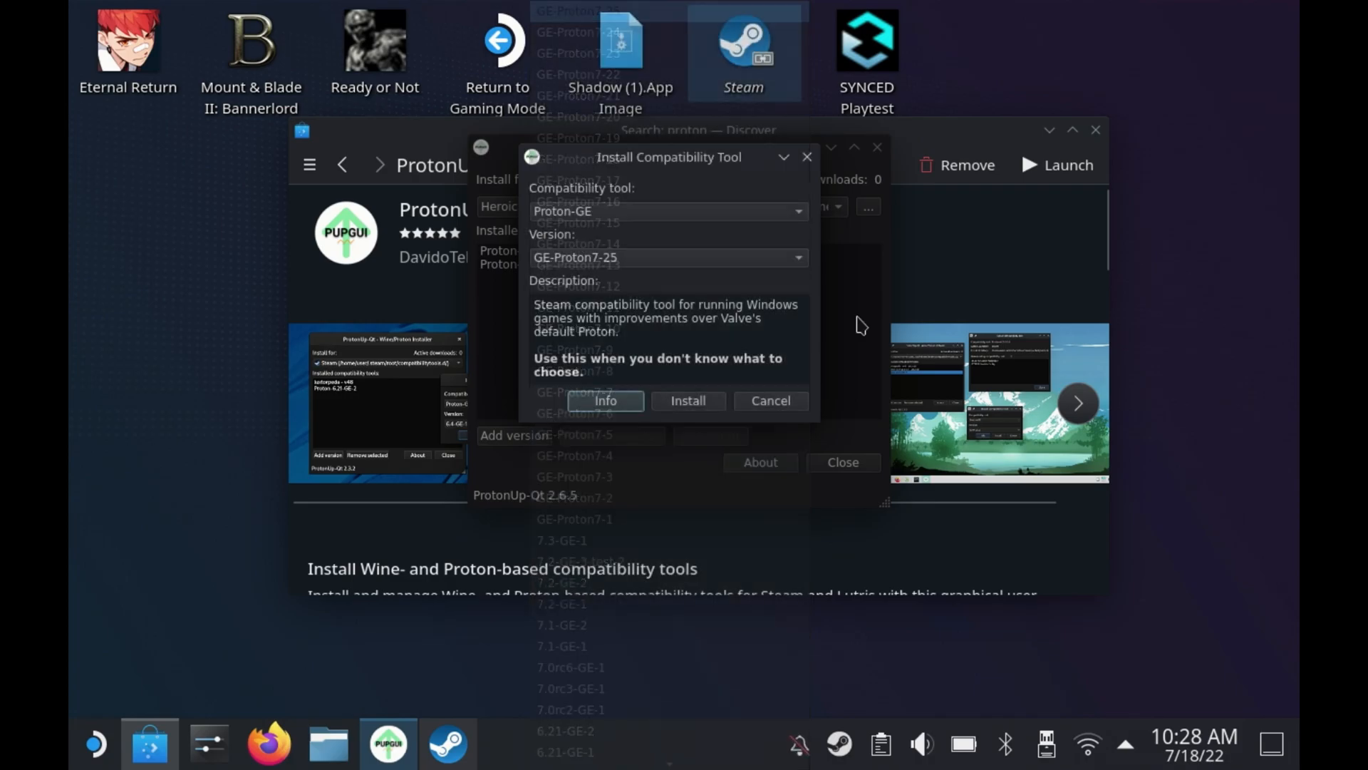